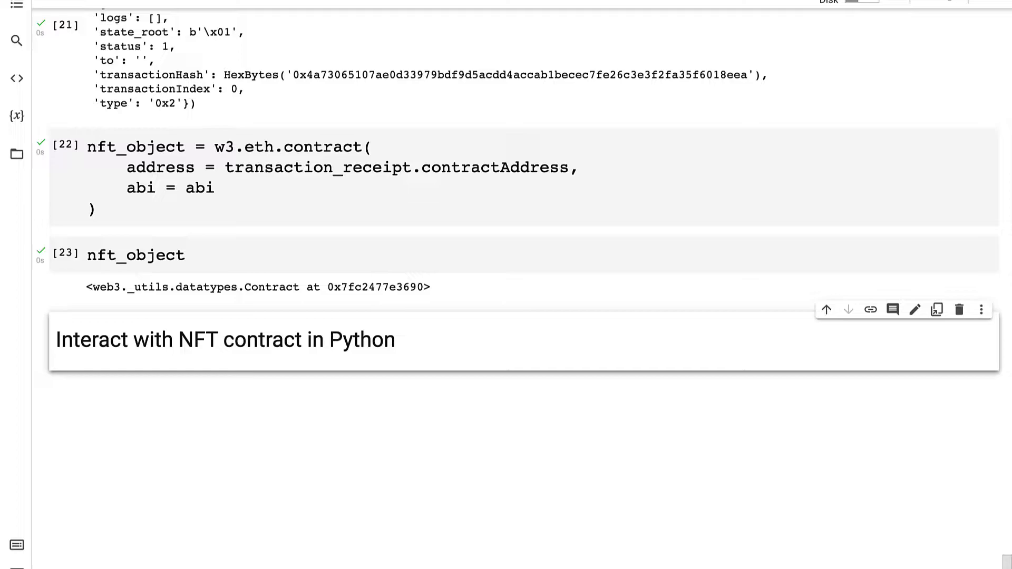
{"action": "mouse_move", "coordinate": [198, 252]}
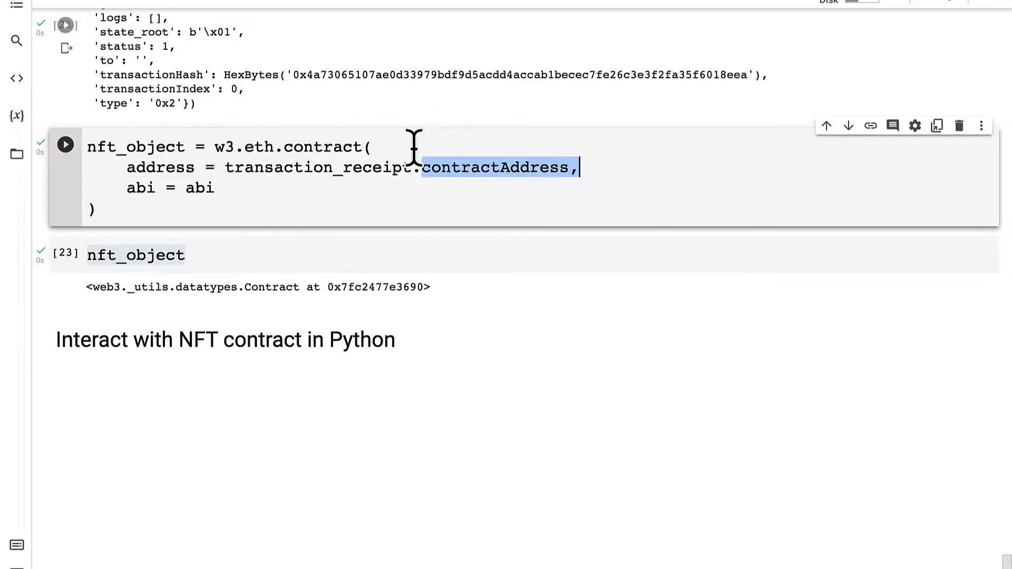
{"action": "mouse_move", "coordinate": [471, 145]}
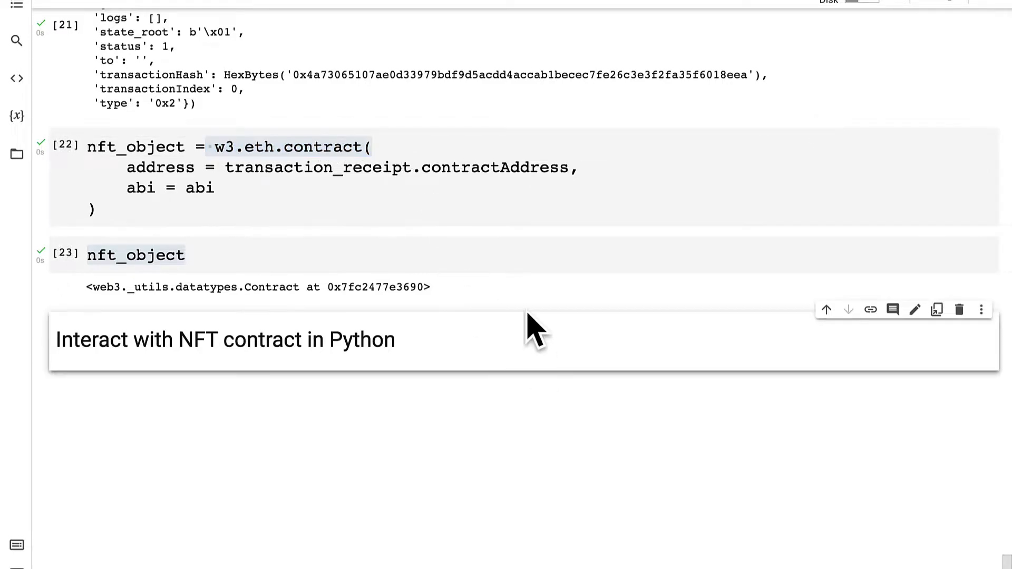
{"action": "mouse_move", "coordinate": [536, 335]}
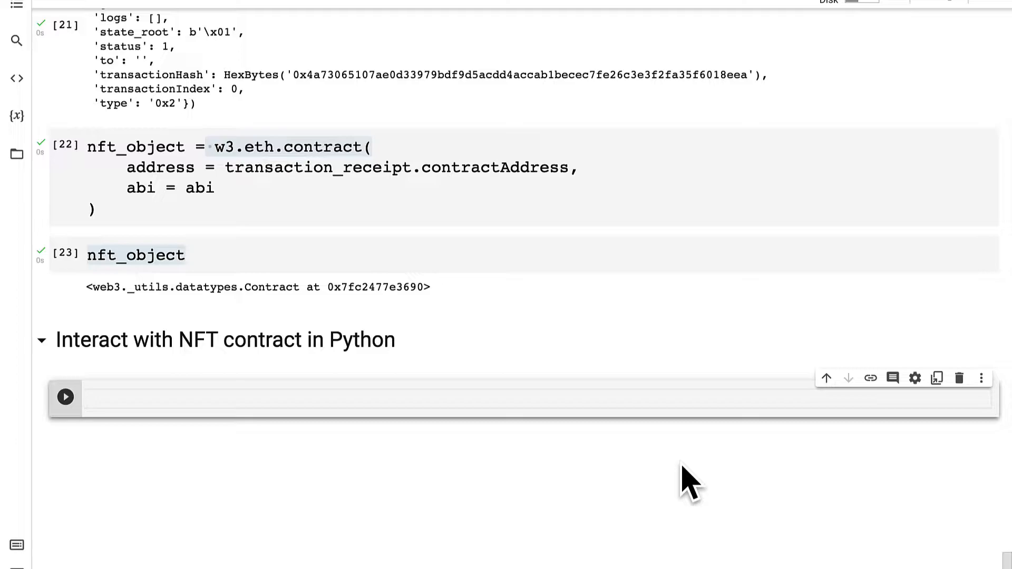
Write and run a cell evaluating nft_object.functions, returning ContractFunctions.
{"action": "type", "text": "nf"}
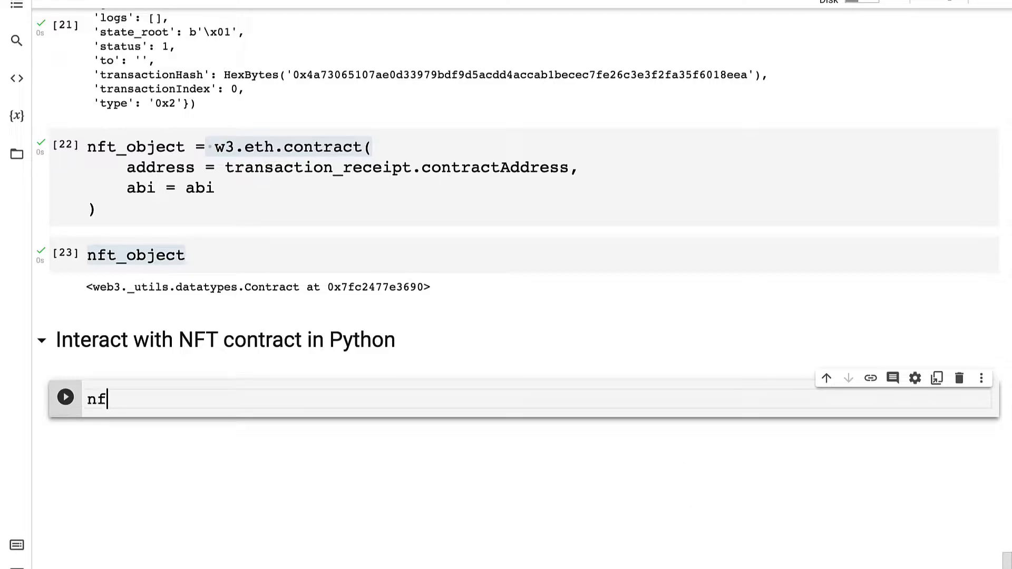
{"action": "type", "text": "t_object ="}
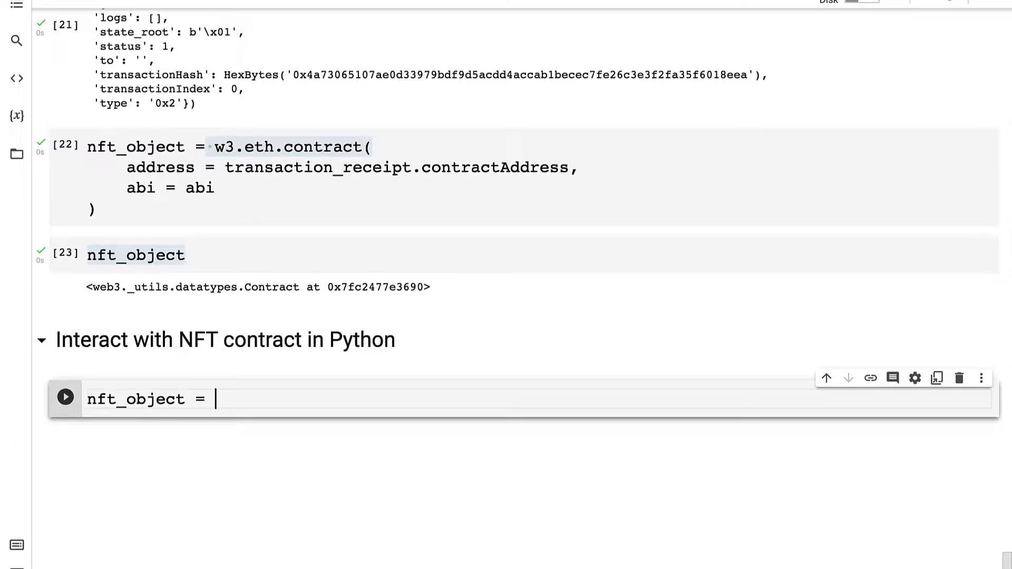
{"action": "type", "text": ".func"}
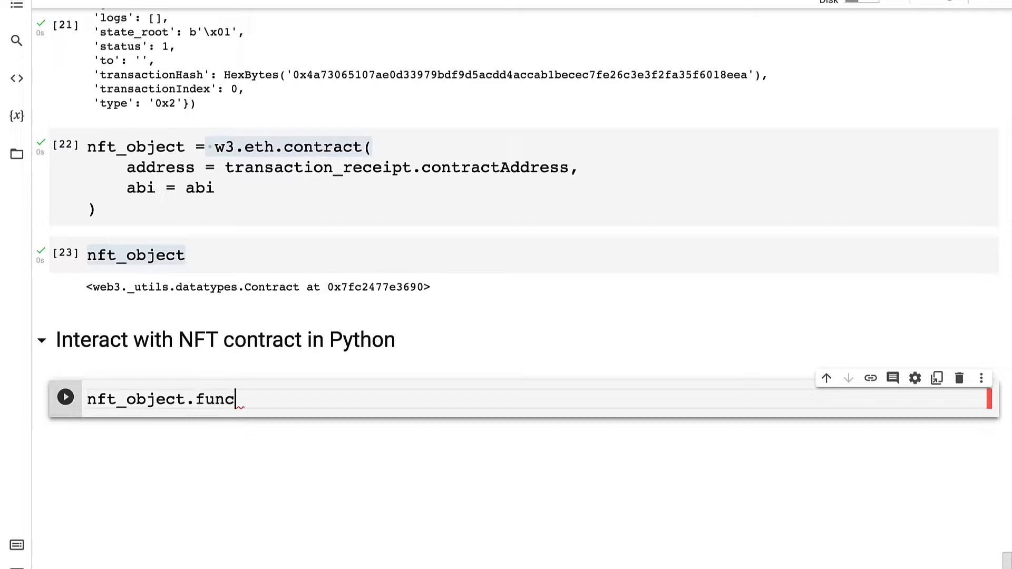
{"action": "type", "text": "tions"}
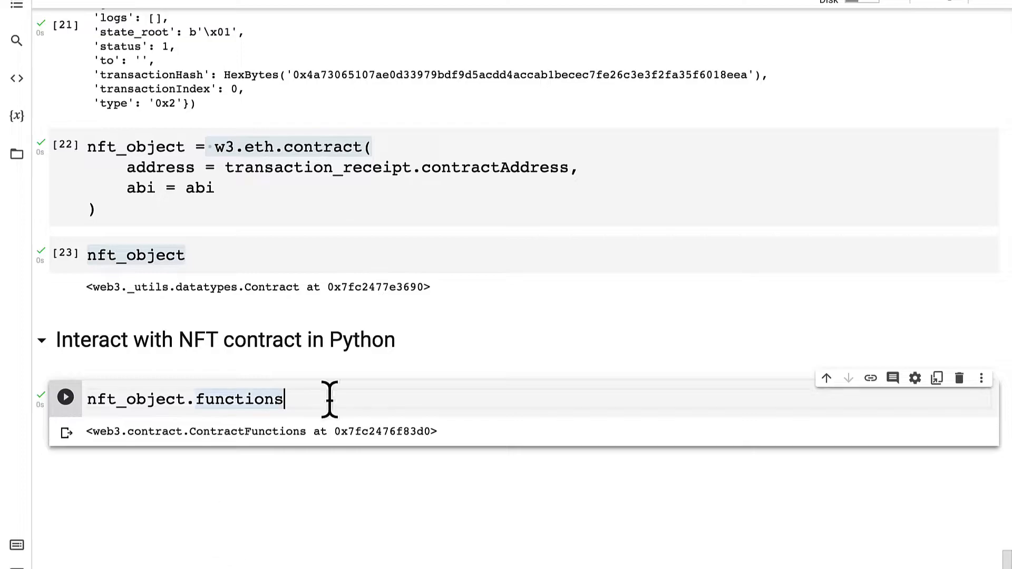
{"action": "double_click", "coordinate": [239, 399]}
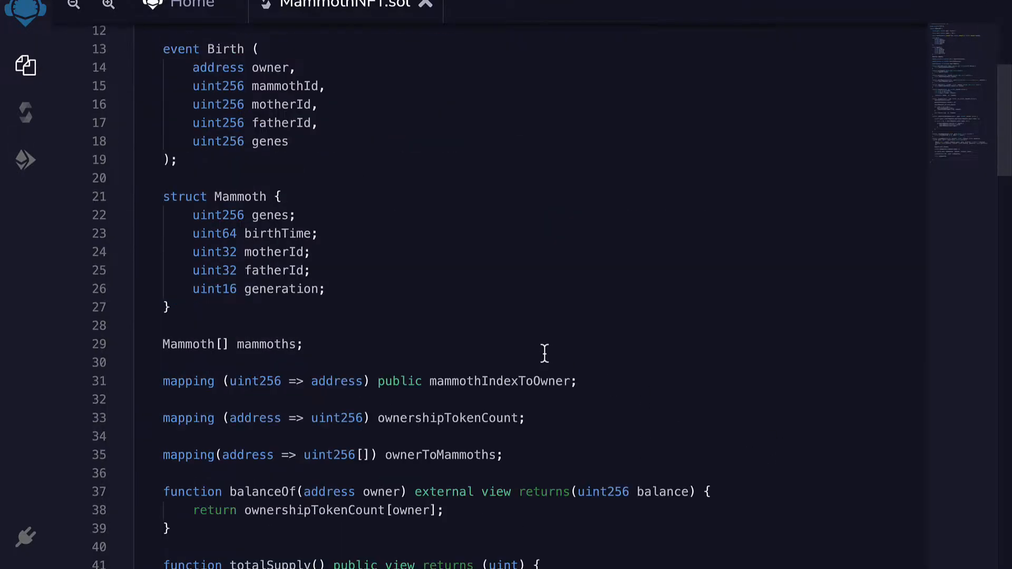
{"action": "scroll", "scroll_direction": "down", "scroll_amount": 3}
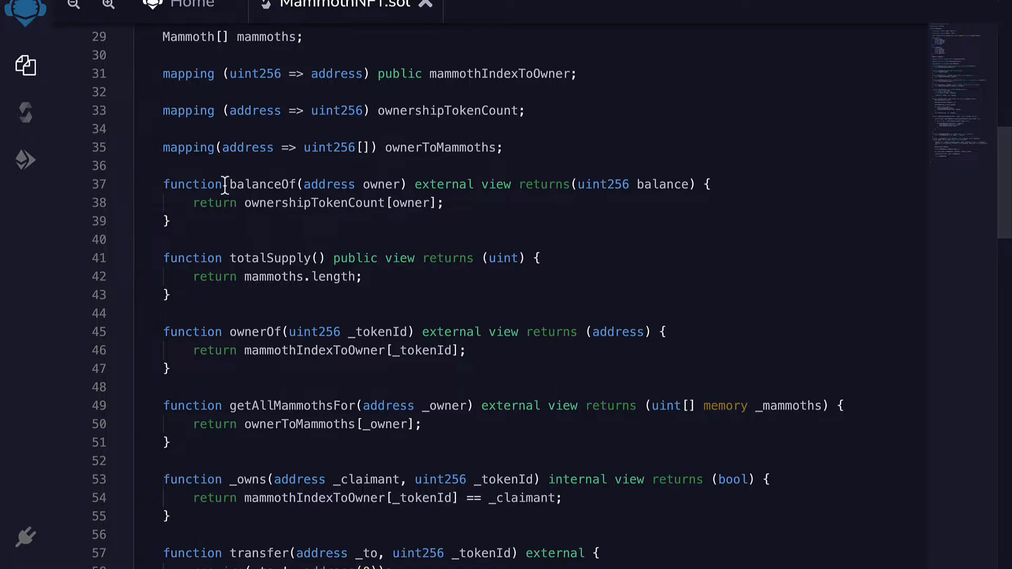
{"action": "double_click", "coordinate": [271, 258]}
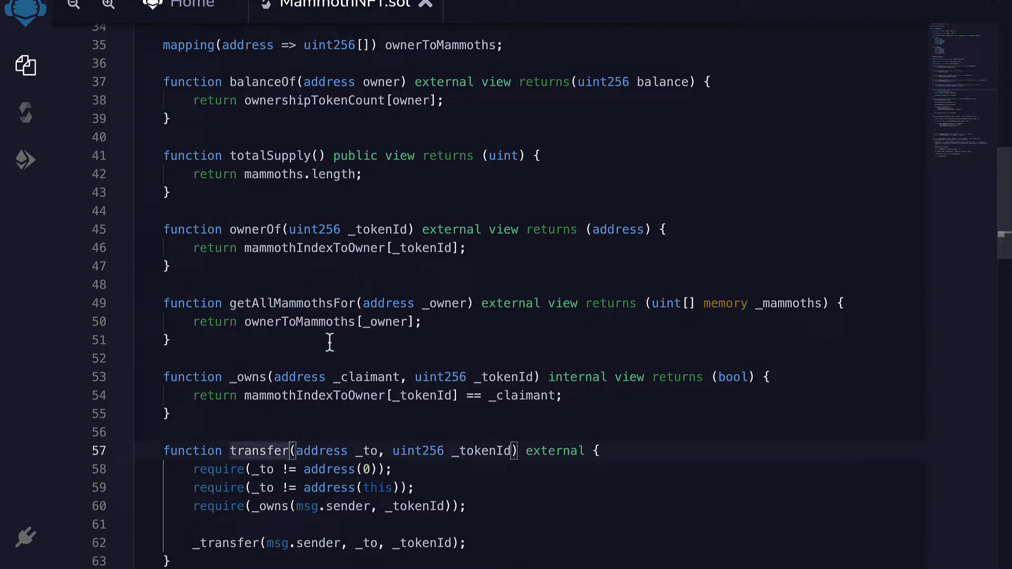
{"action": "mouse_move", "coordinate": [544, 487]}
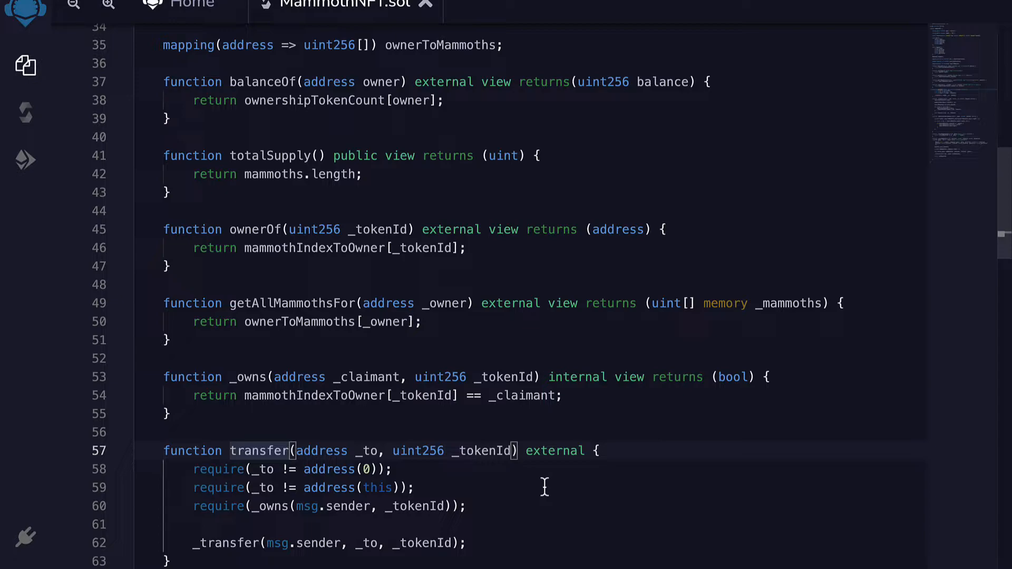
{"action": "mouse_move", "coordinate": [562, 472]}
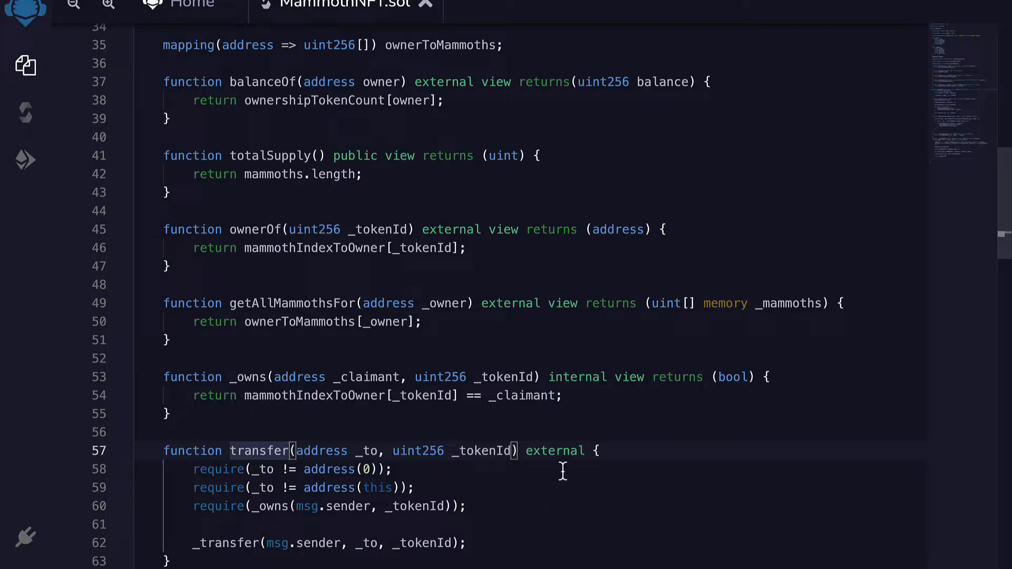
{"action": "mouse_move", "coordinate": [416, 229]}
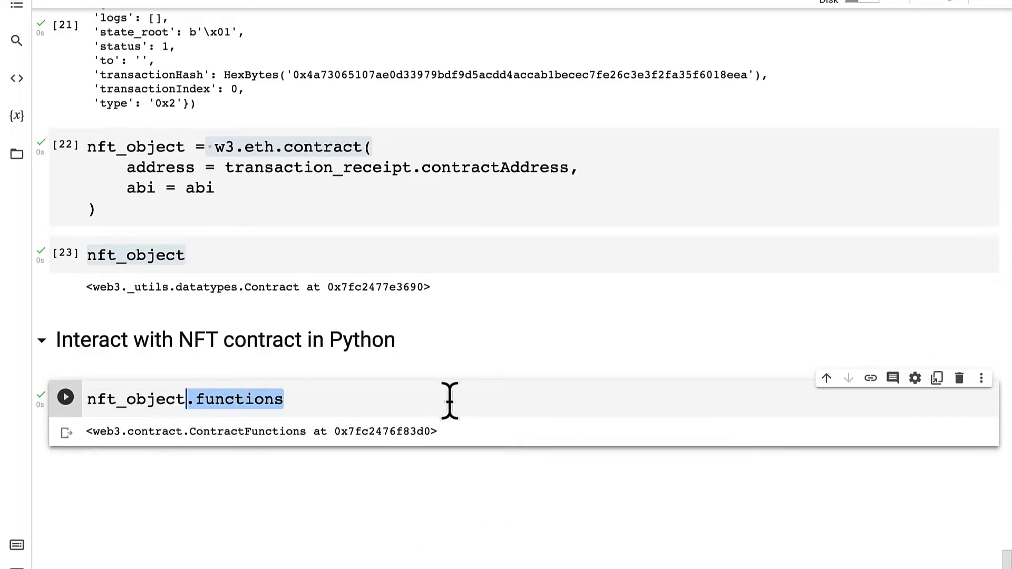
Run nft_object.functions.totalSupply().call(), which returns 0.
{"action": "type", "text": ".totalSu"}
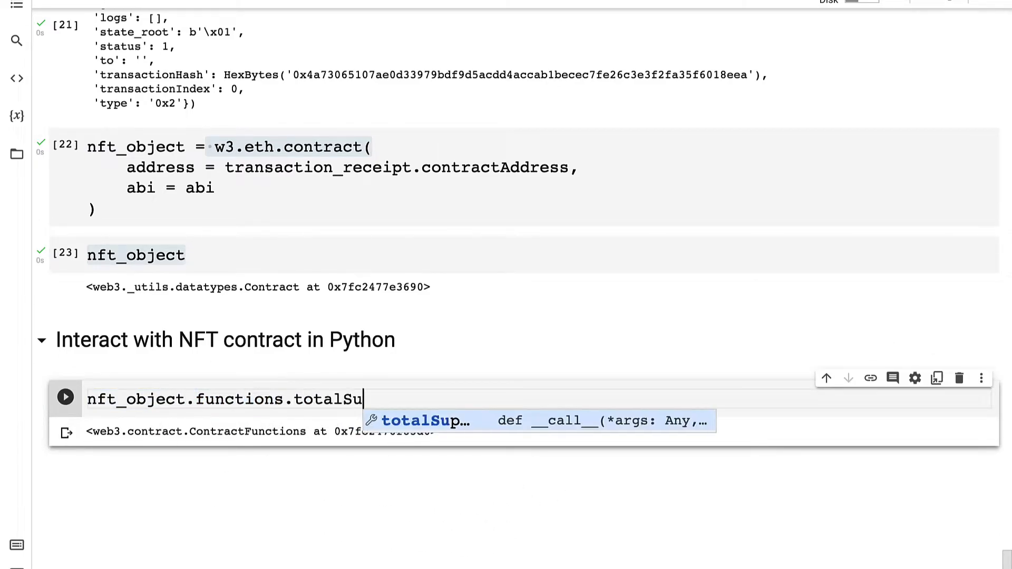
{"action": "type", "text": "pply().call()"}
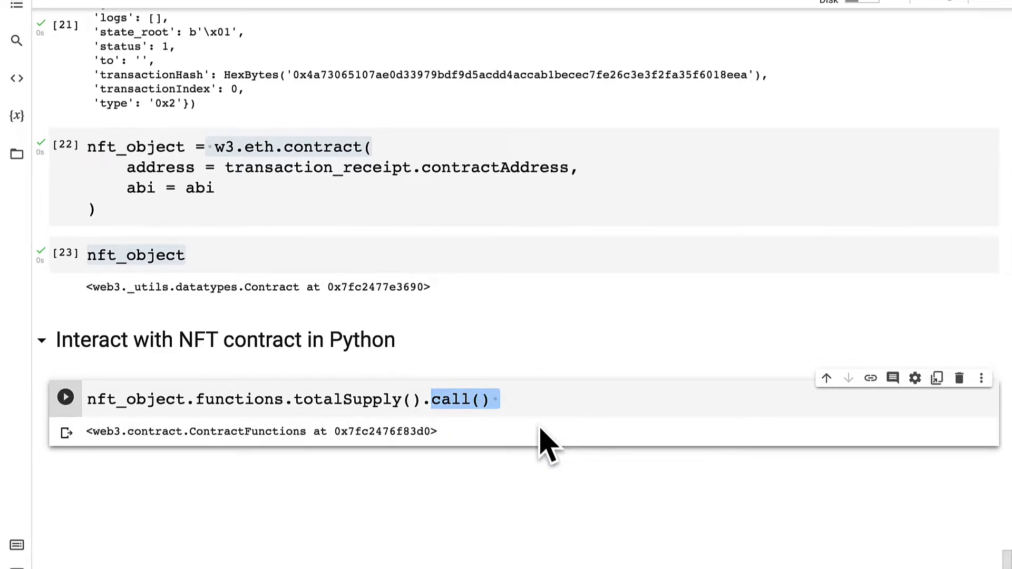
{"action": "mouse_move", "coordinate": [539, 349]}
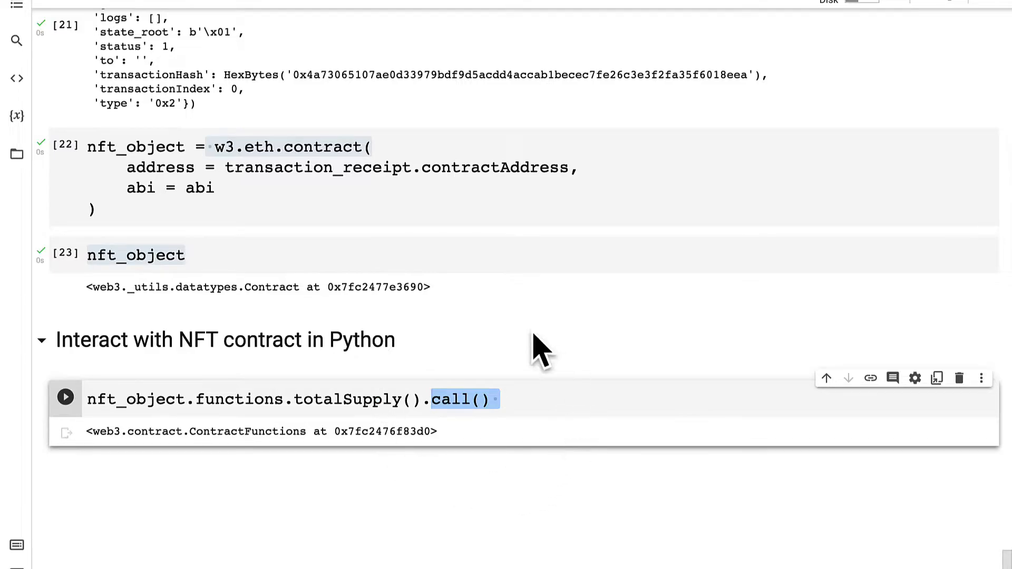
{"action": "mouse_move", "coordinate": [551, 429]}
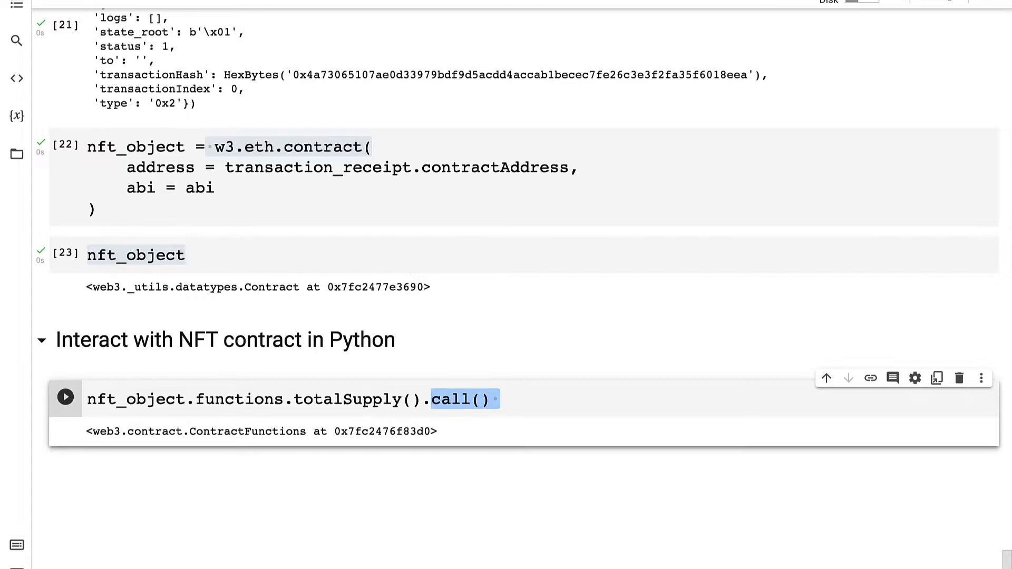
{"action": "left_click", "coordinate": [64, 398]}
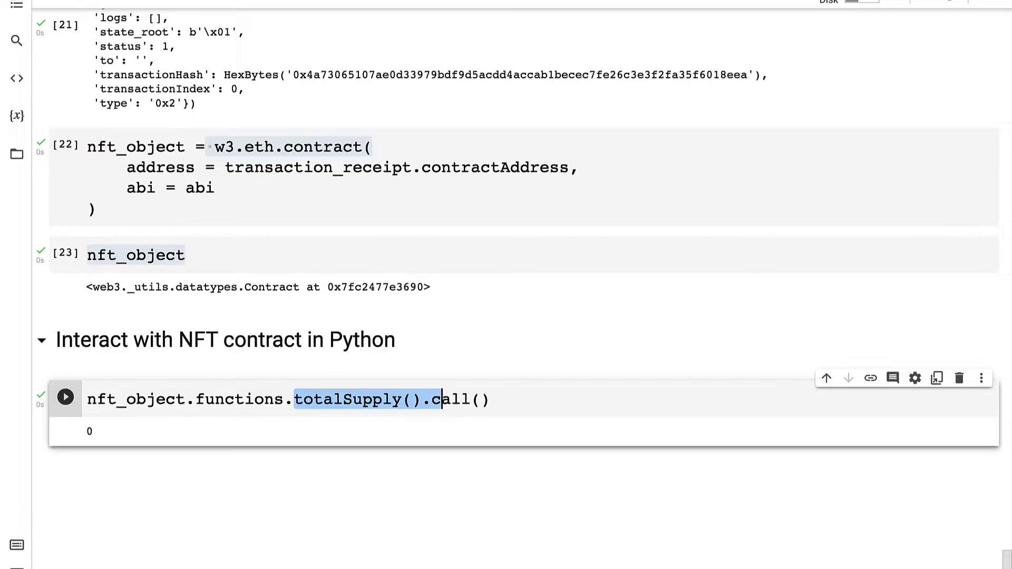
{"action": "mouse_move", "coordinate": [297, 450]}
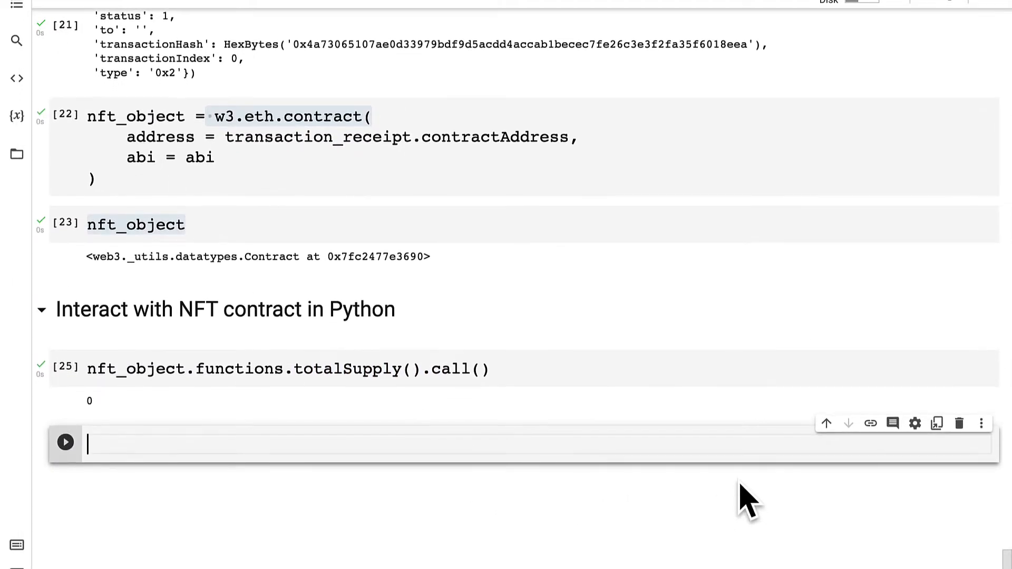
{"action": "type", "text": "nft_b"}
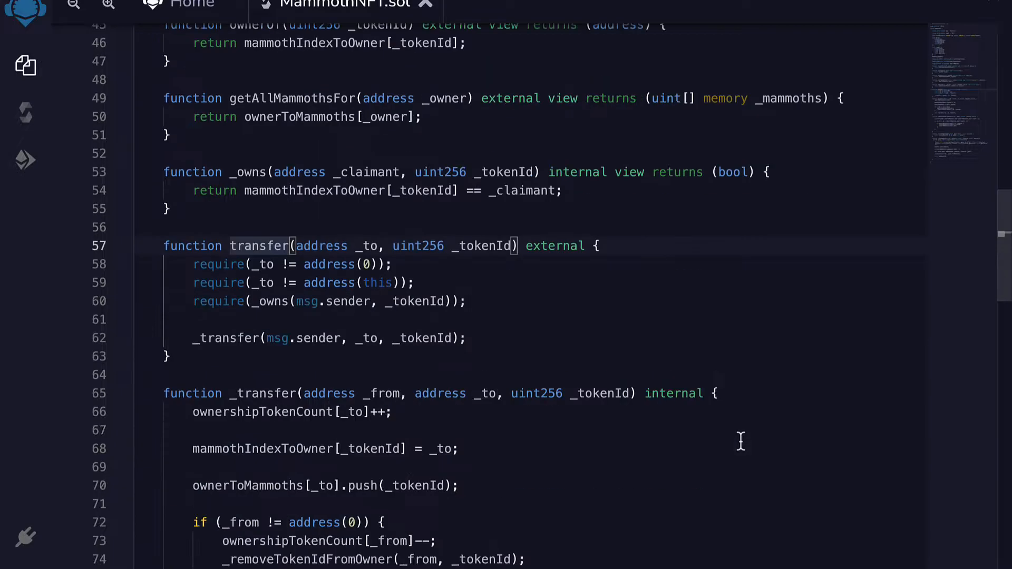
{"action": "scroll", "scroll_direction": "down", "scroll_amount": 3}
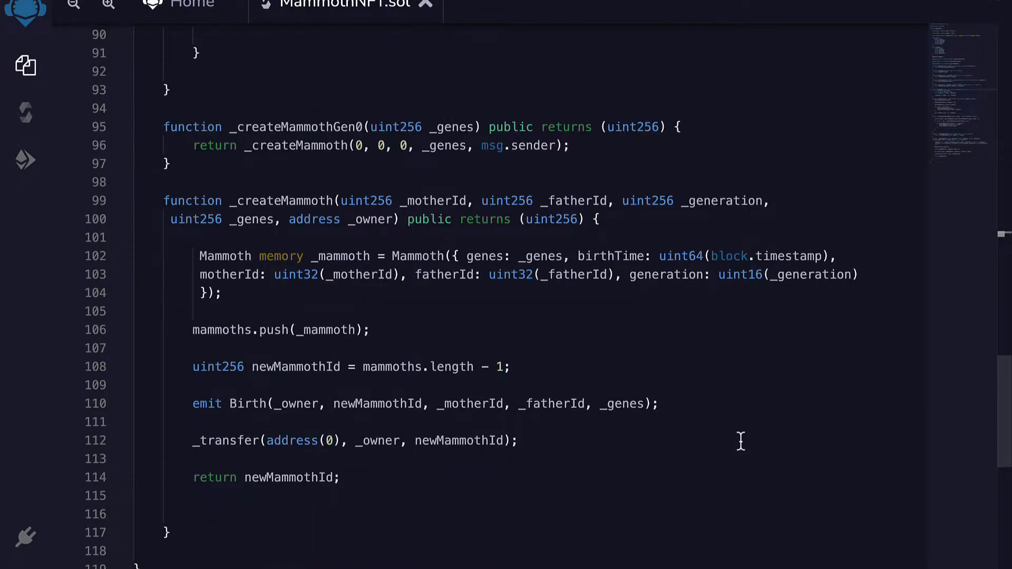
{"action": "mouse_move", "coordinate": [464, 302]}
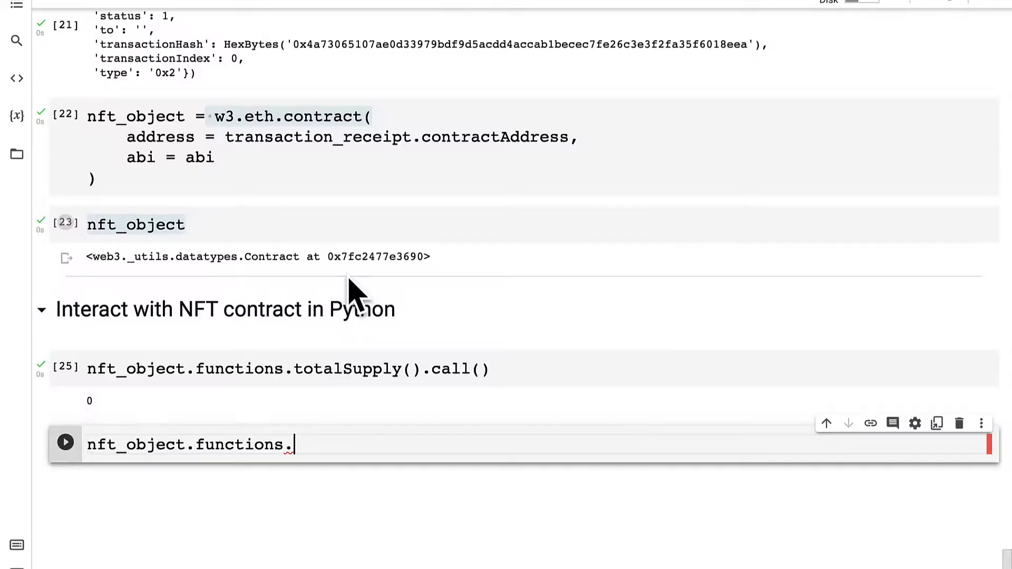
Start a cell with nft_object.functions._createMammoth() before filling its parameters.
{"action": "type", "text": "_createMammoth"}
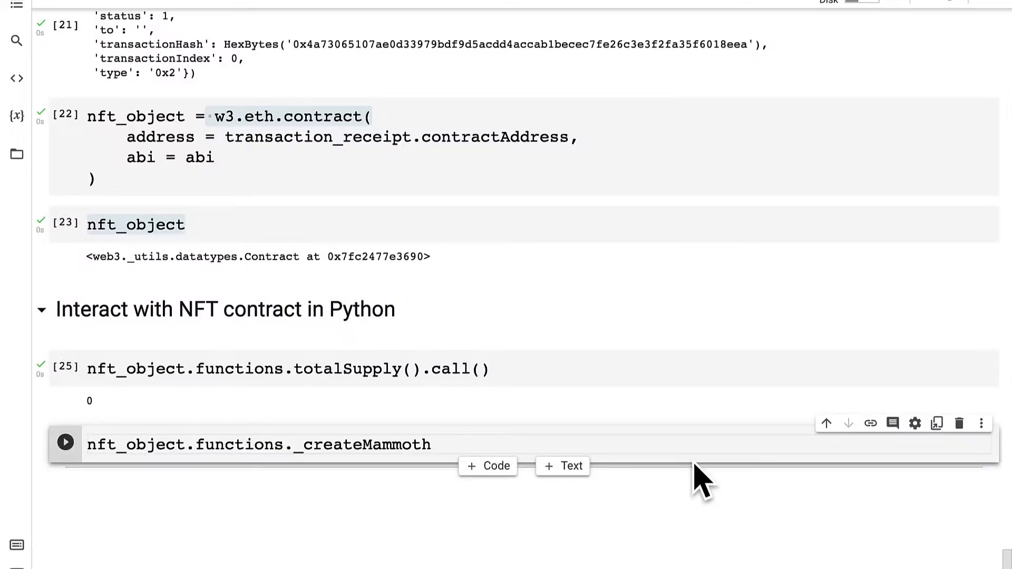
{"action": "type", "text": "()"}
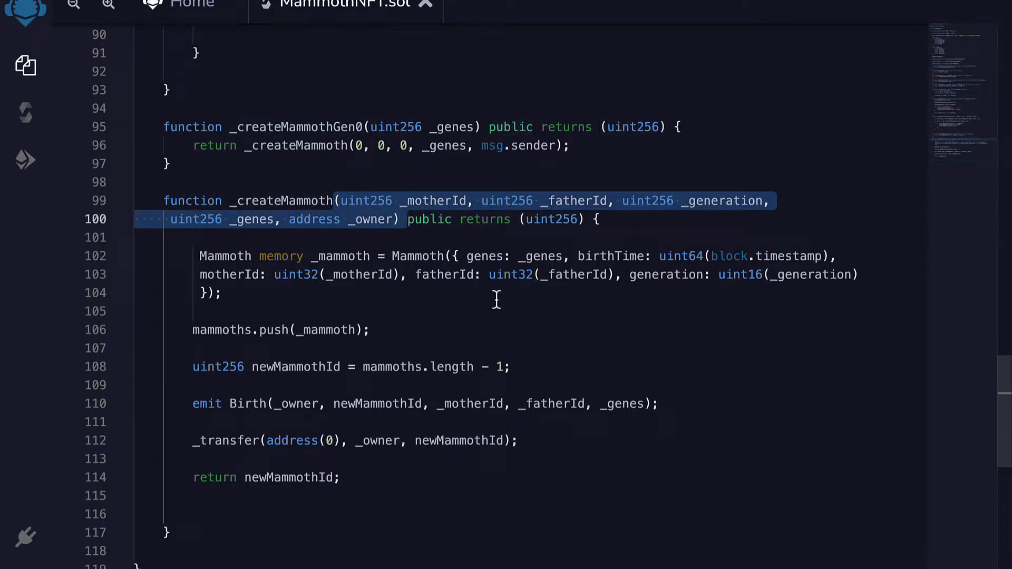
{"action": "mouse_move", "coordinate": [611, 355]}
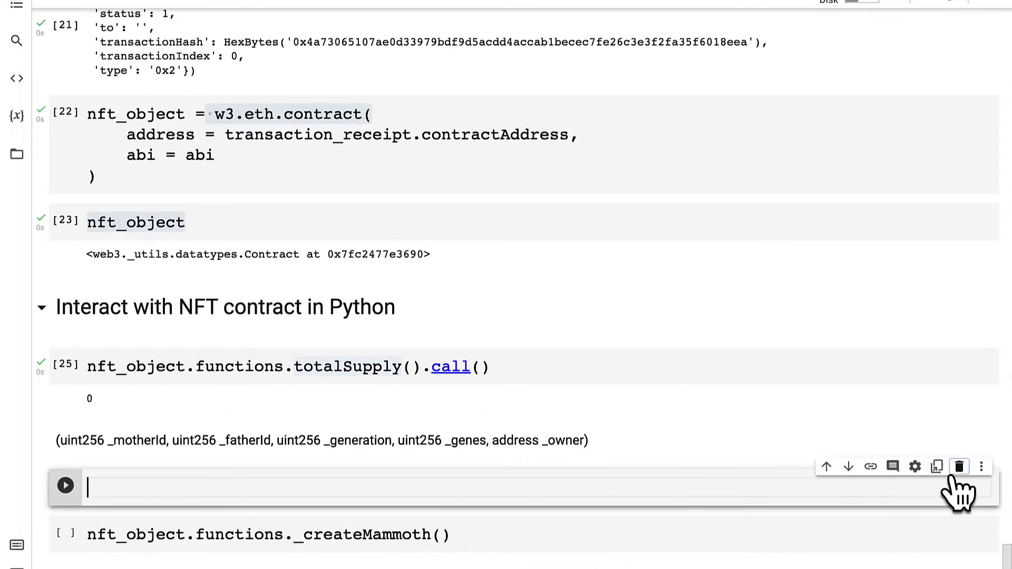
Complete the cell as _createMammoth(1, 2, 3, 12342, w3.eth.default_account).call().
{"action": "left_click", "coordinate": [960, 466]}
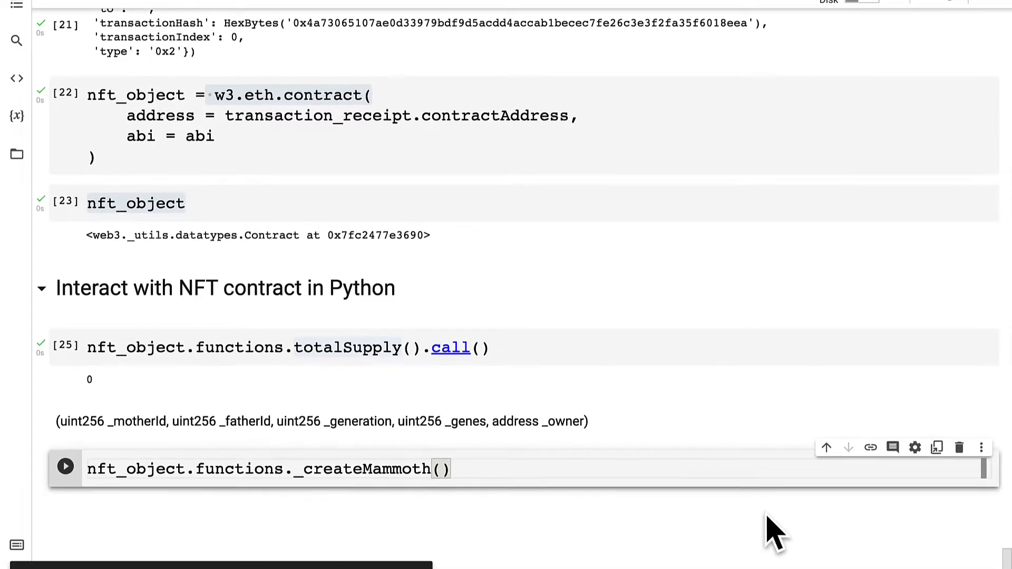
{"action": "type", "text": "1,"}
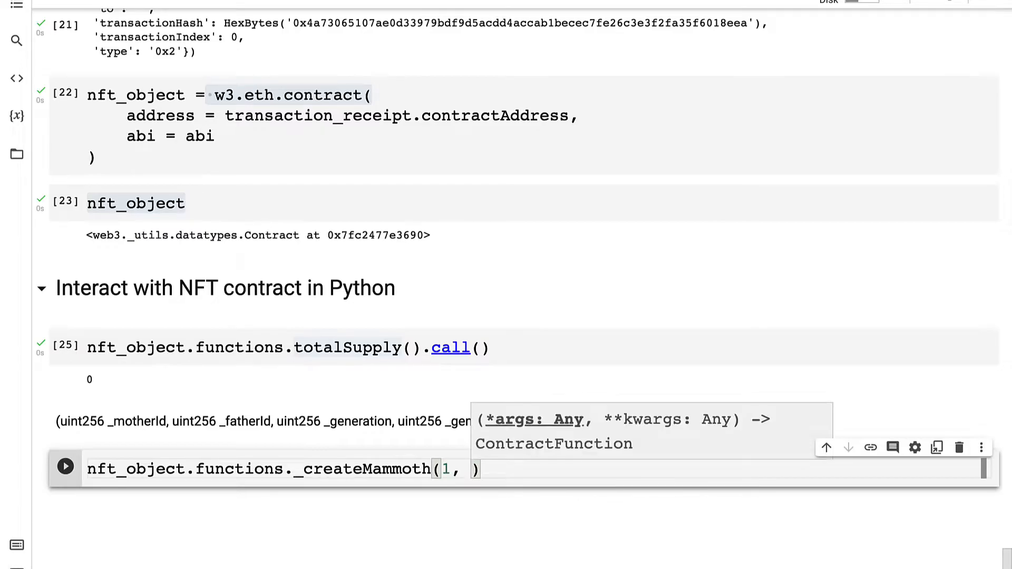
{"action": "type", "text": "2, 3,"}
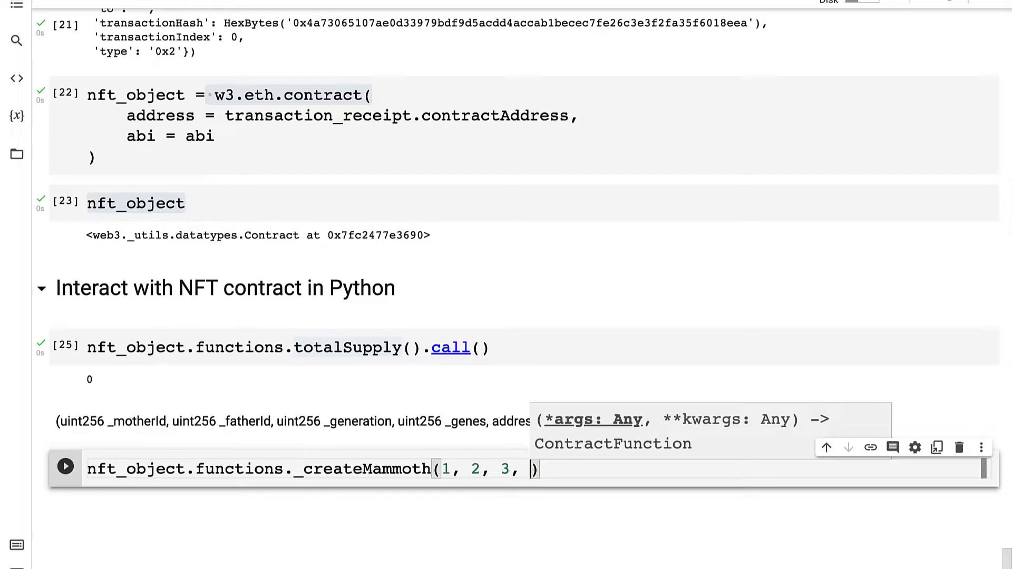
{"action": "type", "text": "1234"}
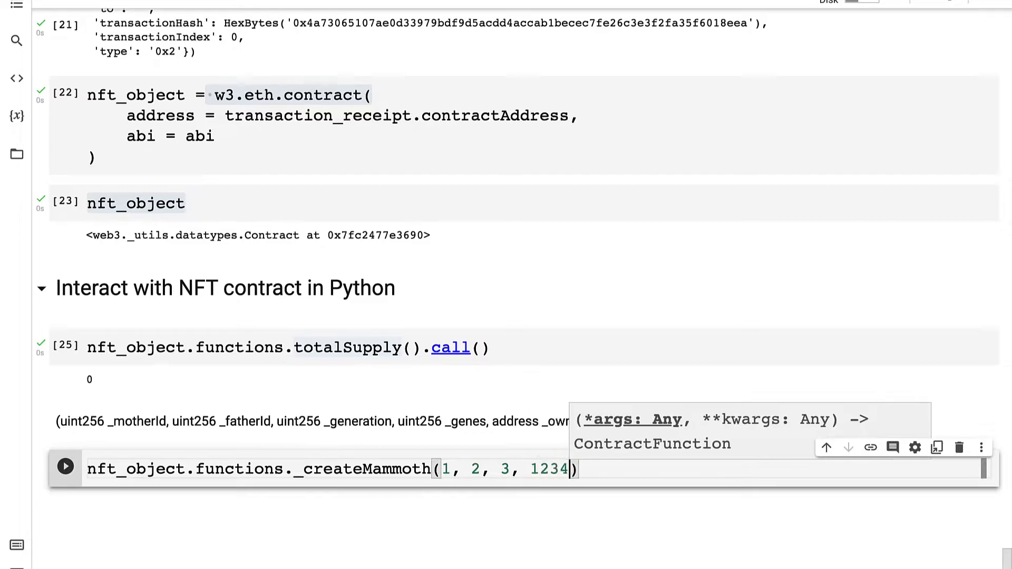
{"action": "type", "text": "2,"}
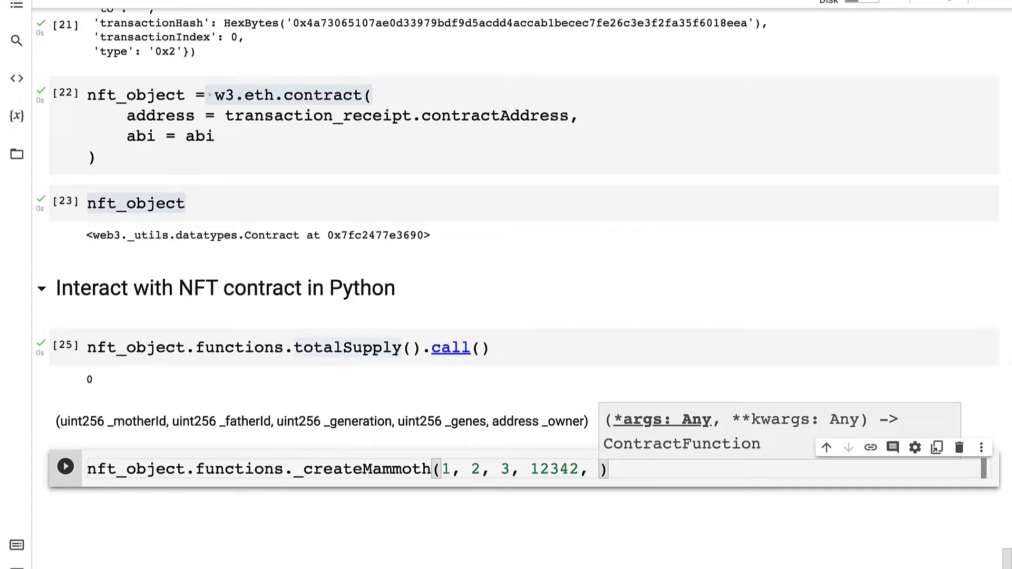
{"action": "type", "text": "w3"}
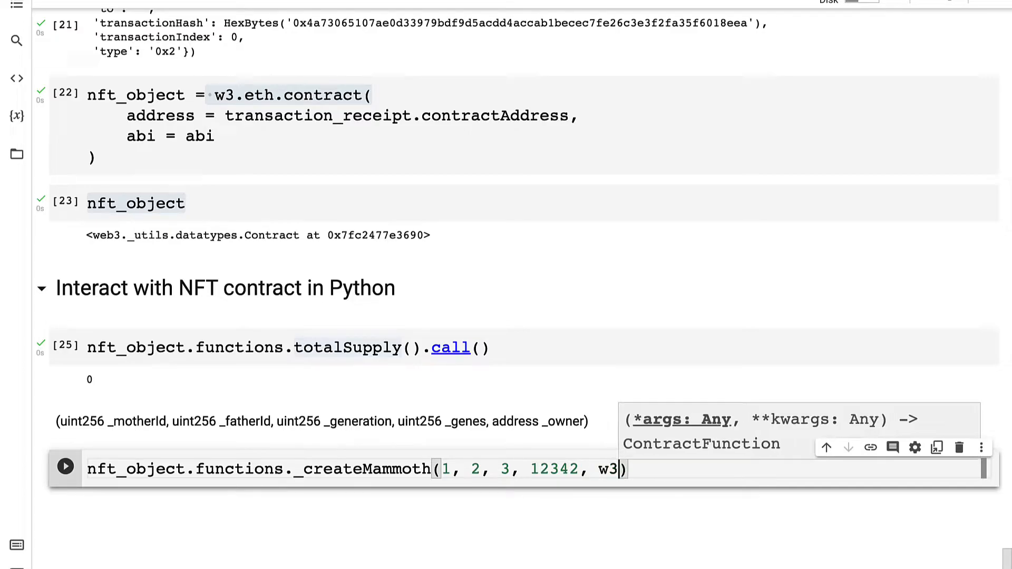
{"action": "type", "text": ".eth.default_s"}
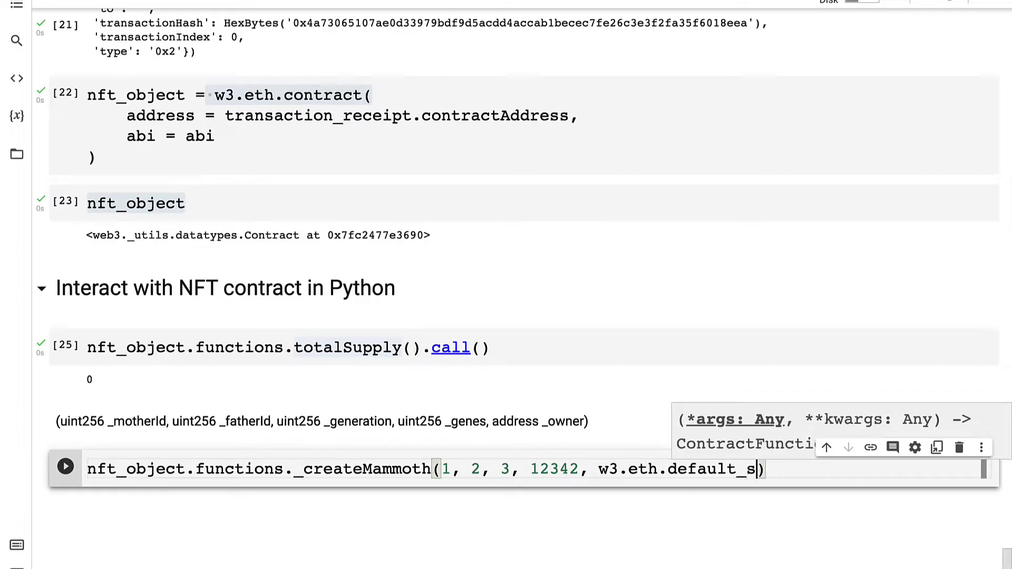
{"action": "type", "text": "account)"}
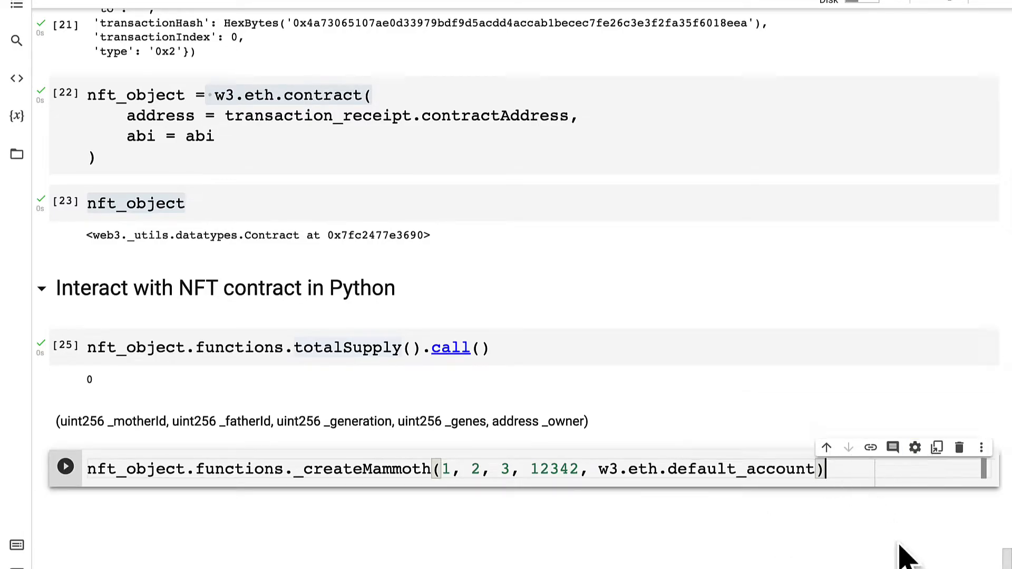
{"action": "mouse_move", "coordinate": [893, 526]}
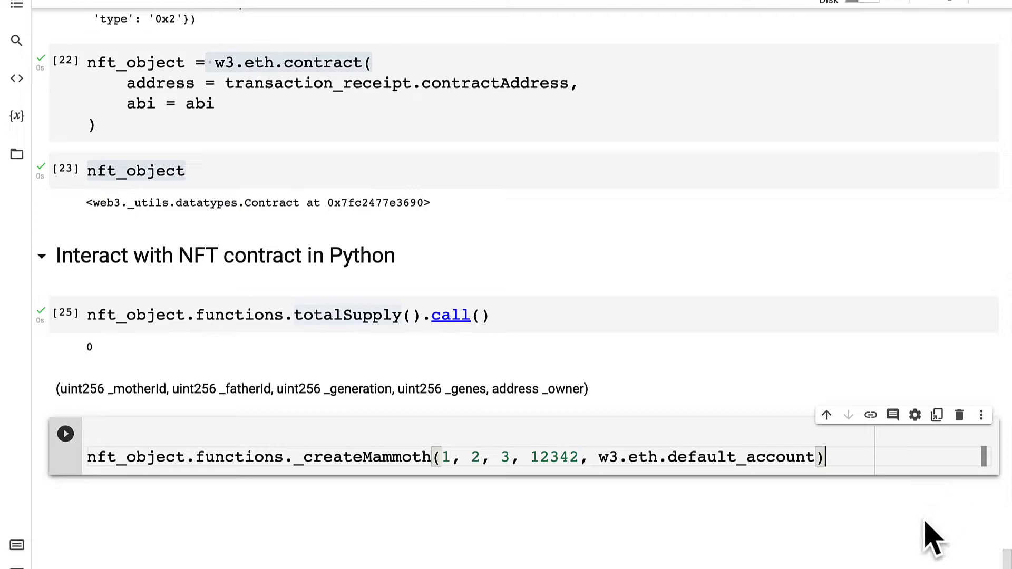
{"action": "type", "text": ".call()"}
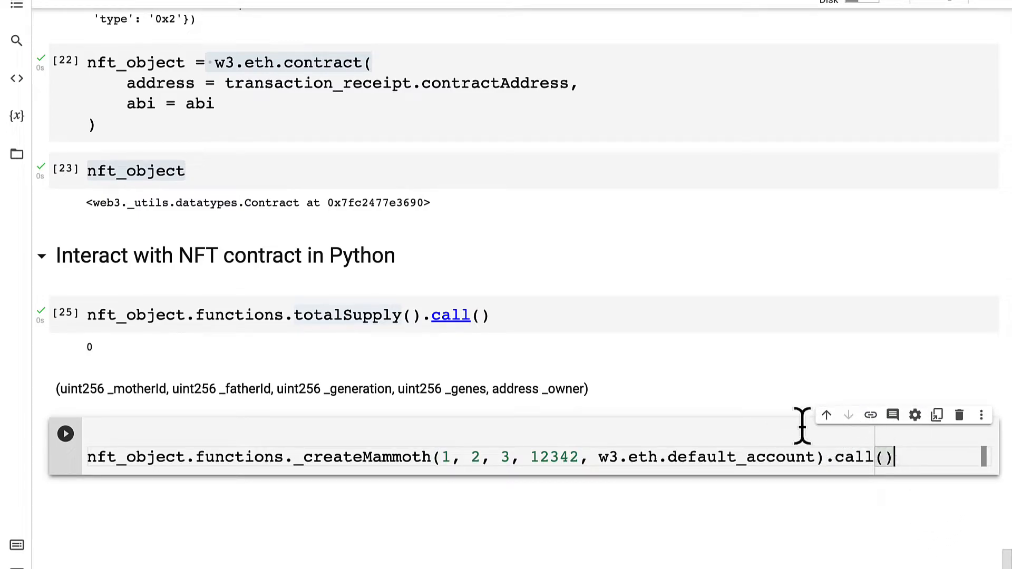
{"action": "mouse_move", "coordinate": [936, 453]}
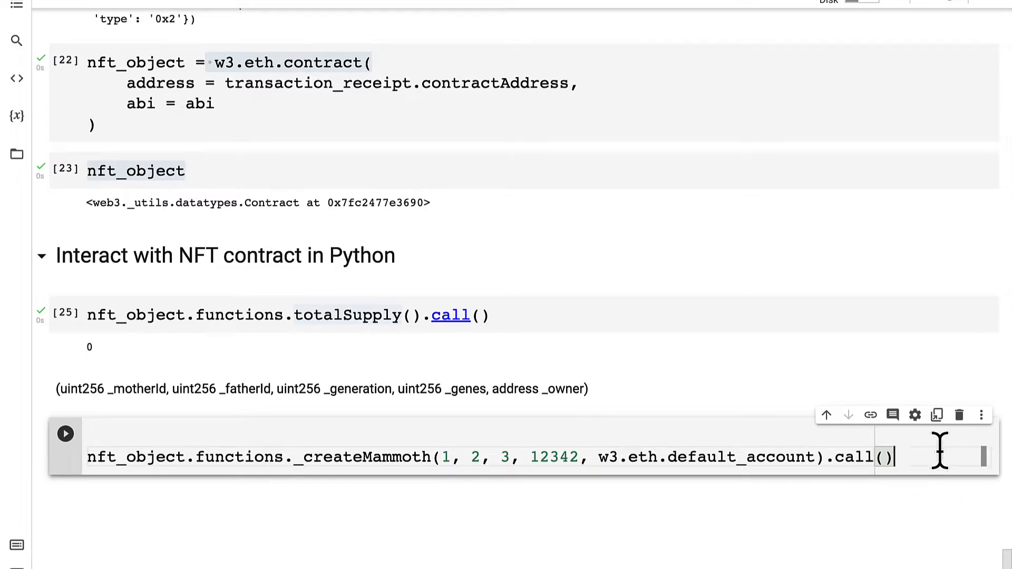
{"action": "mouse_move", "coordinate": [261, 457]}
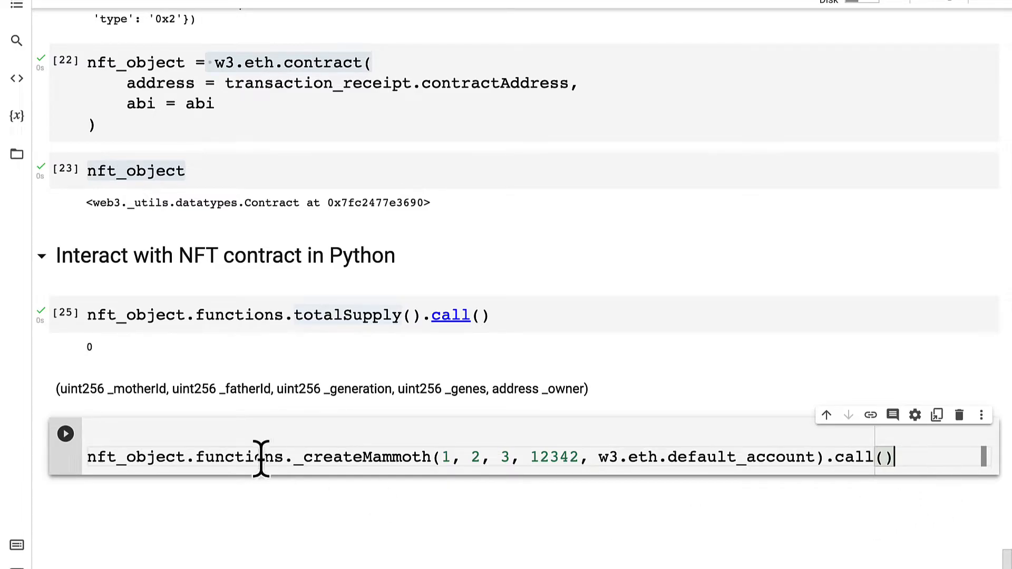
Run the read-only _createMammoth call and recheck totalSupply, which still returns 0.
{"action": "left_click", "coordinate": [64, 433]}
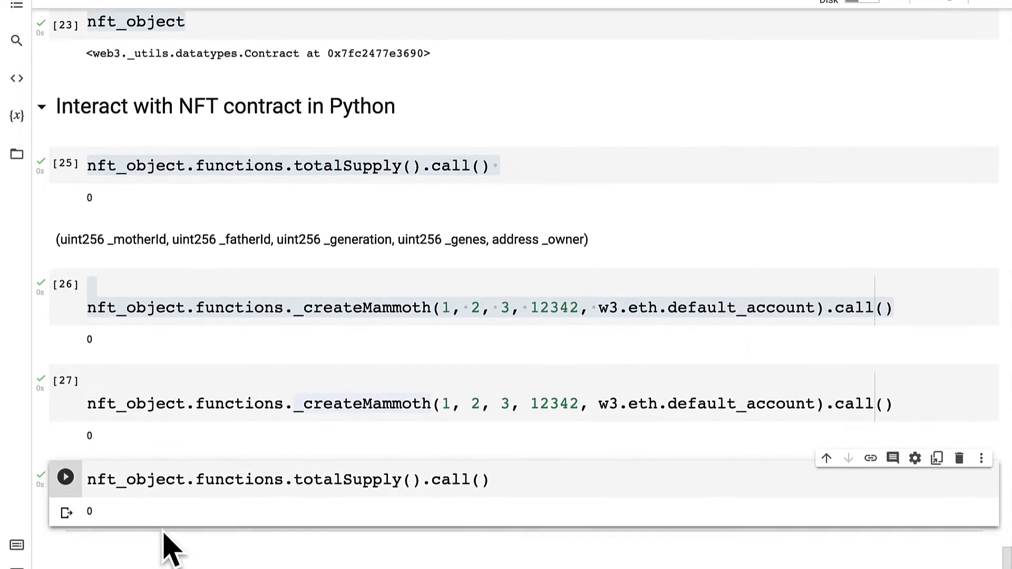
{"action": "scroll", "scroll_direction": "down", "scroll_amount": 3}
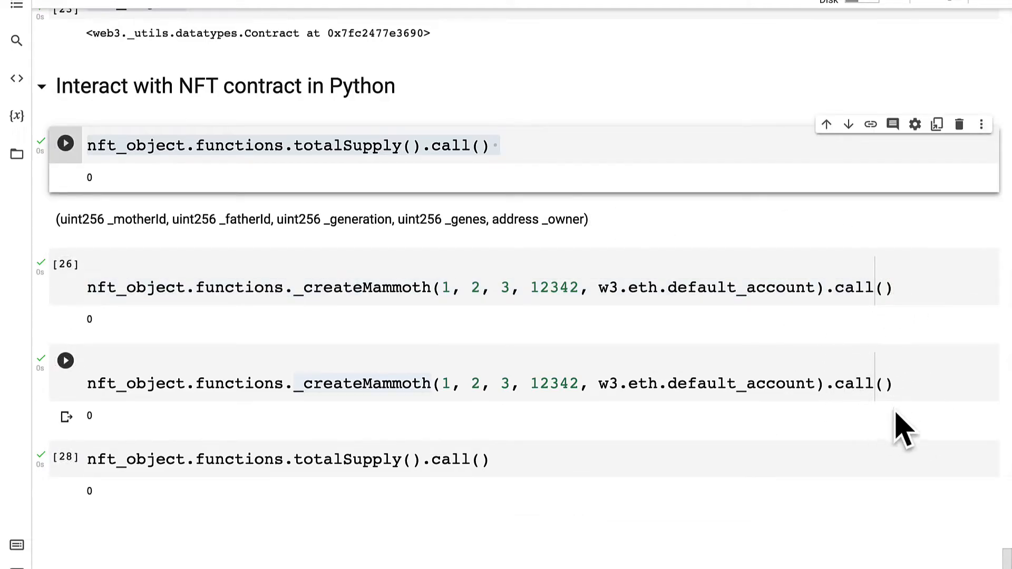
{"action": "mouse_move", "coordinate": [826, 432]}
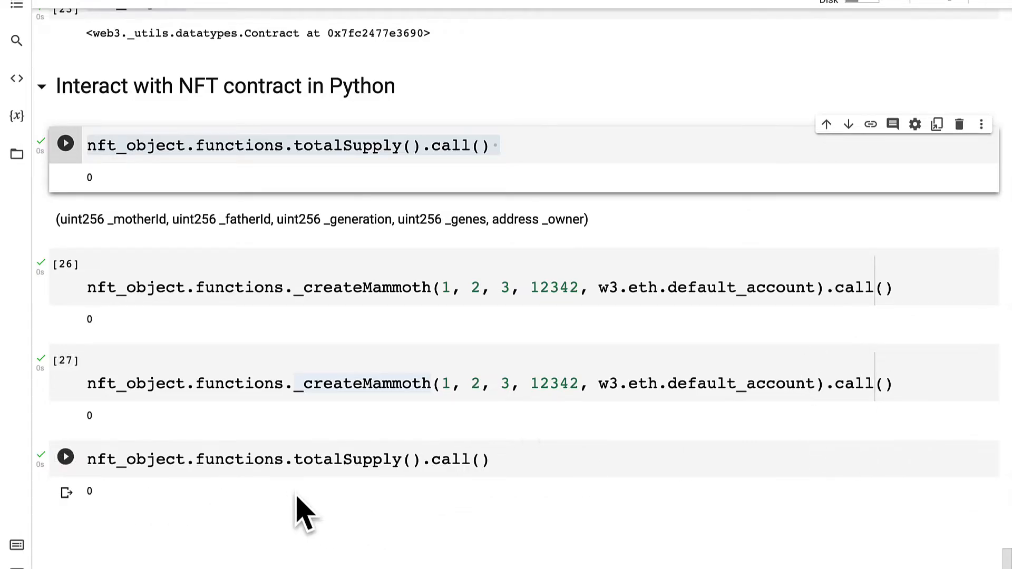
{"action": "left_click", "coordinate": [65, 458]}
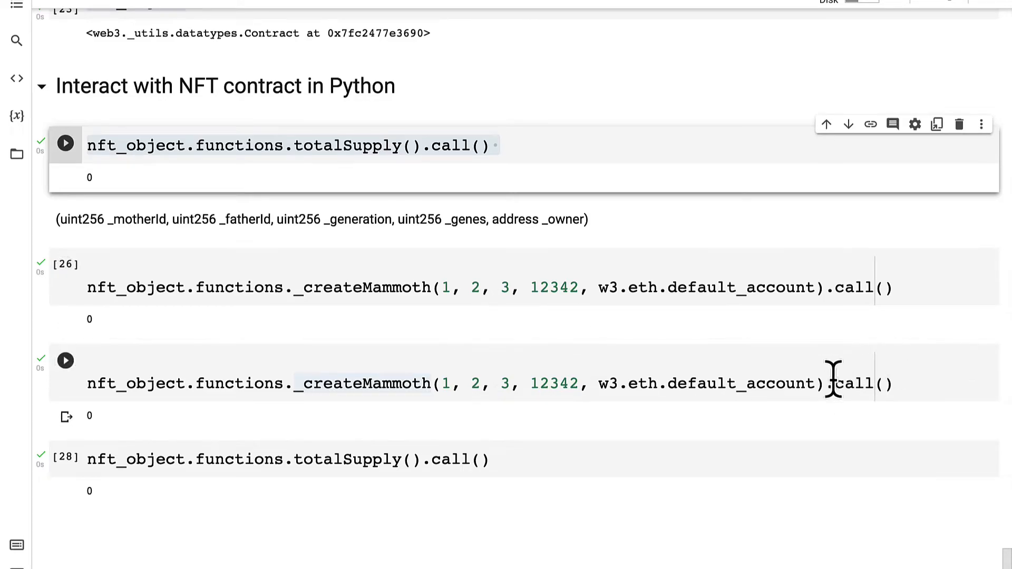
{"action": "mouse_move", "coordinate": [493, 432]}
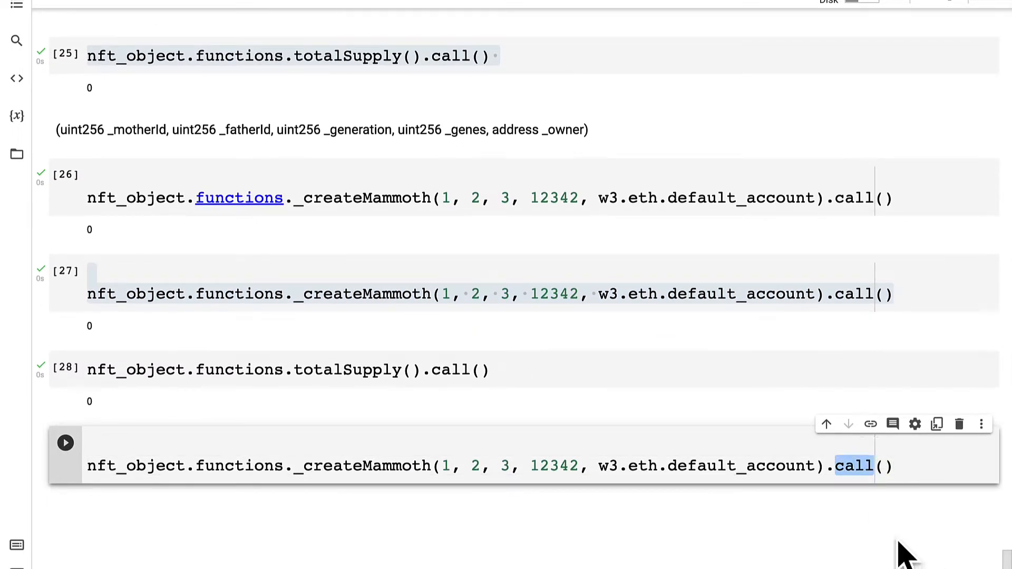
Change .call() to .transact() and assign the result to transaction_hash.
{"action": "type", "text": "trana"}
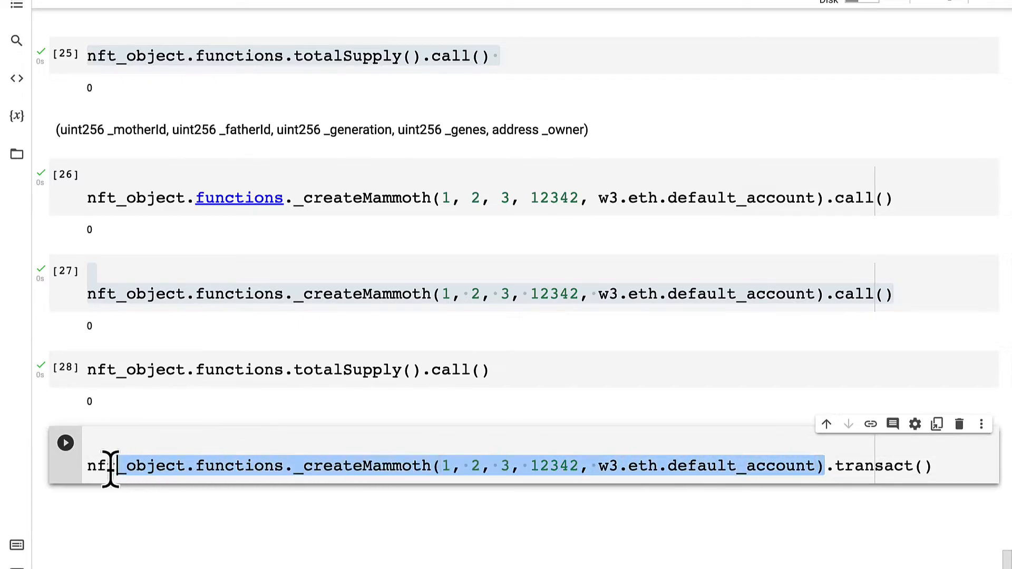
{"action": "double_click", "coordinate": [884, 466]}
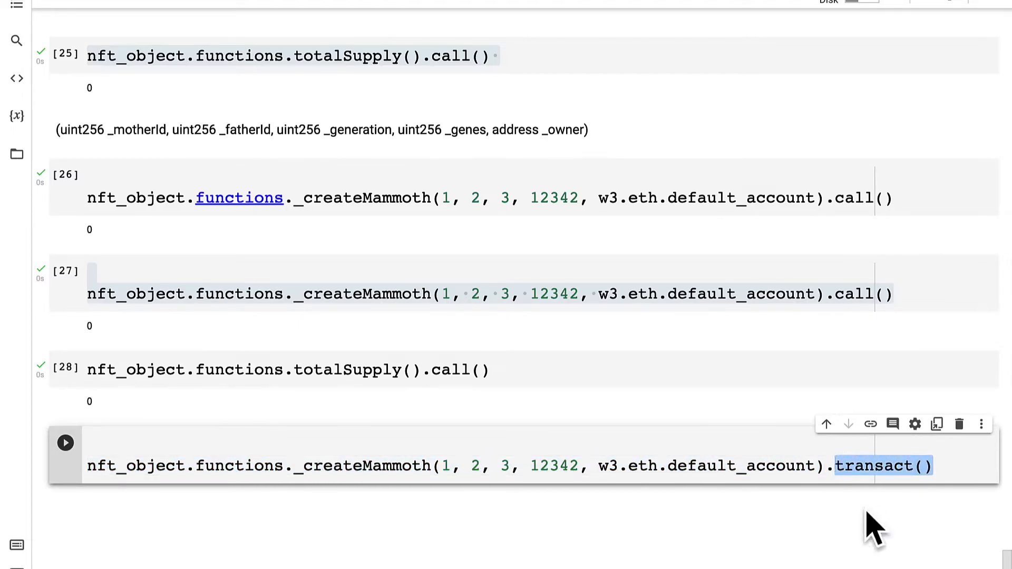
{"action": "mouse_move", "coordinate": [923, 516]}
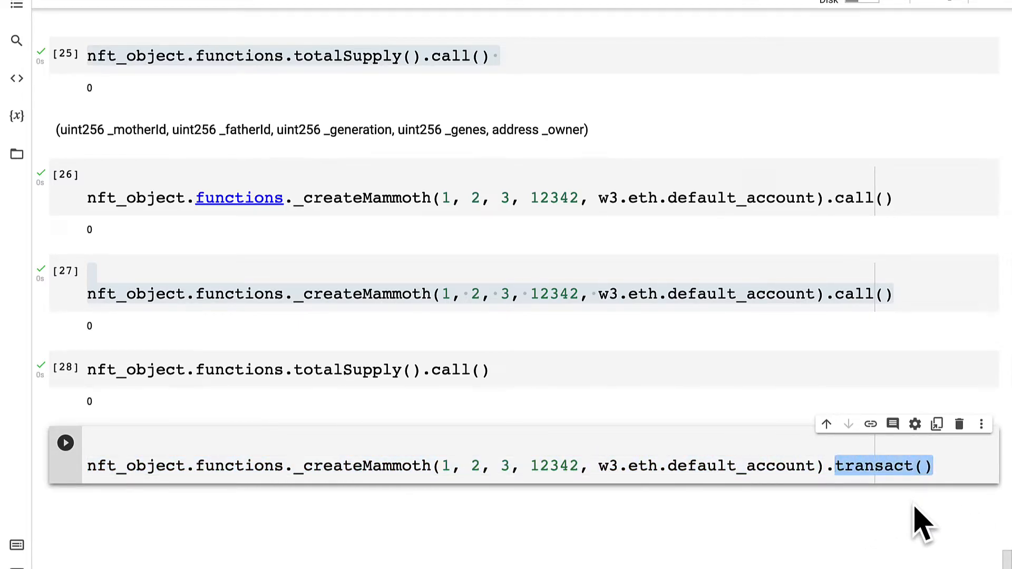
{"action": "mouse_move", "coordinate": [915, 510]}
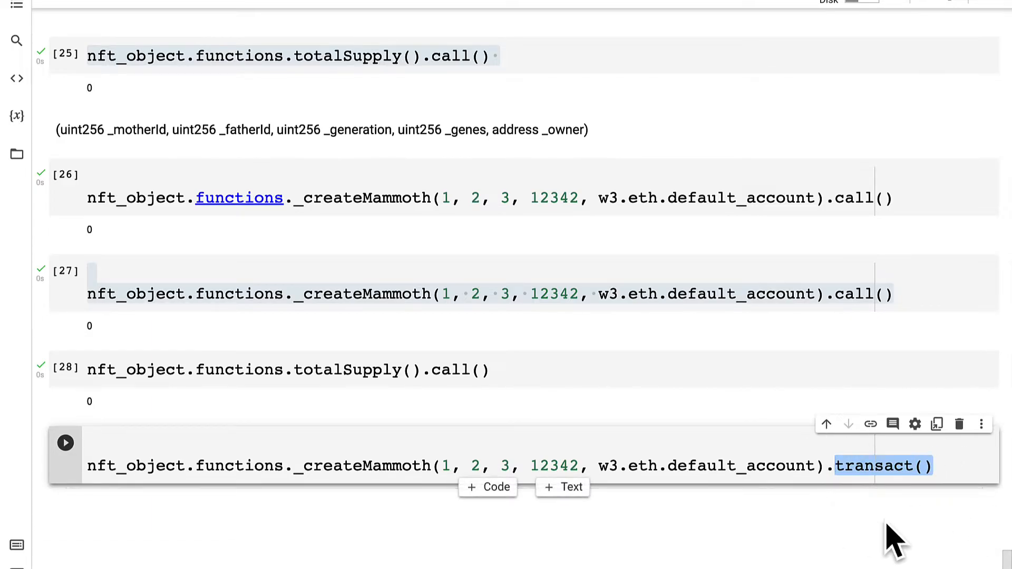
{"action": "mouse_move", "coordinate": [872, 522]}
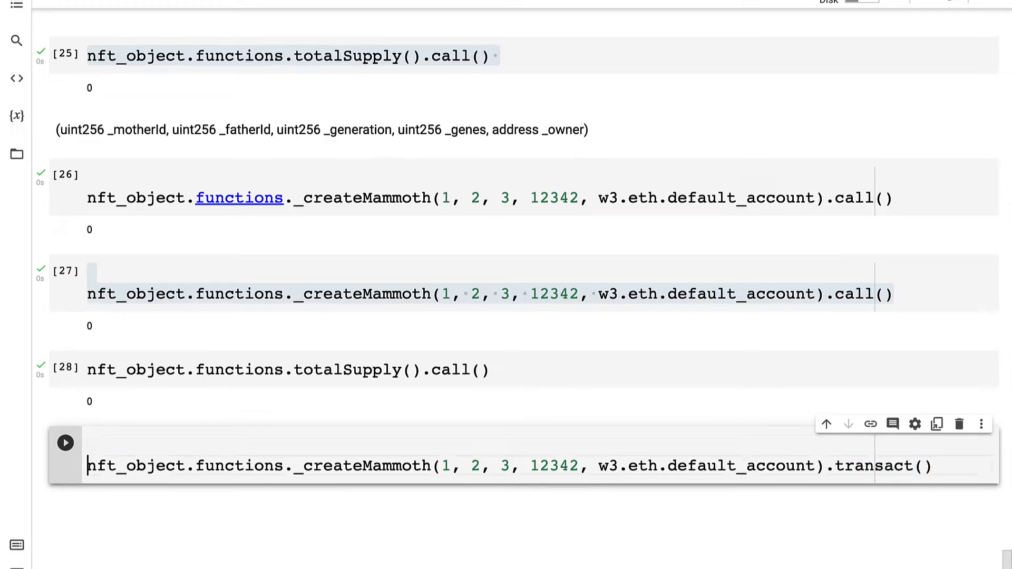
{"action": "type", "text": "transaction_hash ="}
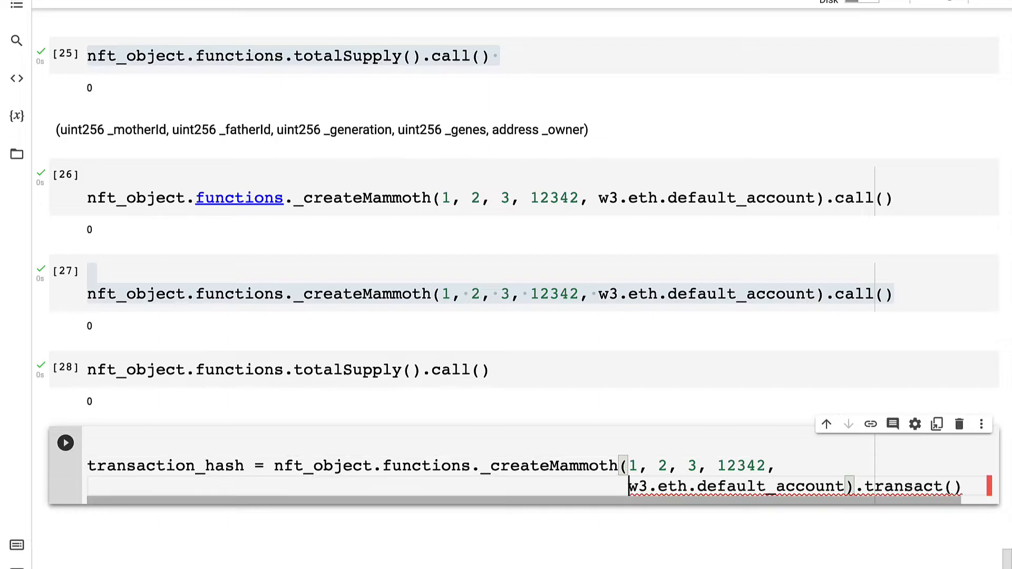
{"action": "double_click", "coordinate": [164, 465]}
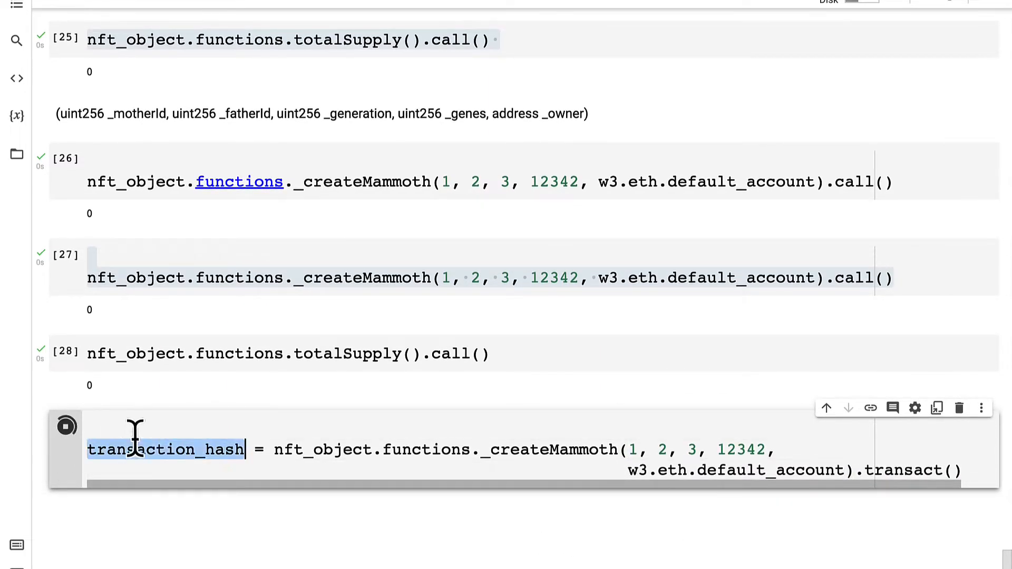
Run the mint transaction and display its HexBytes transaction hash.
{"action": "left_click", "coordinate": [65, 427]}
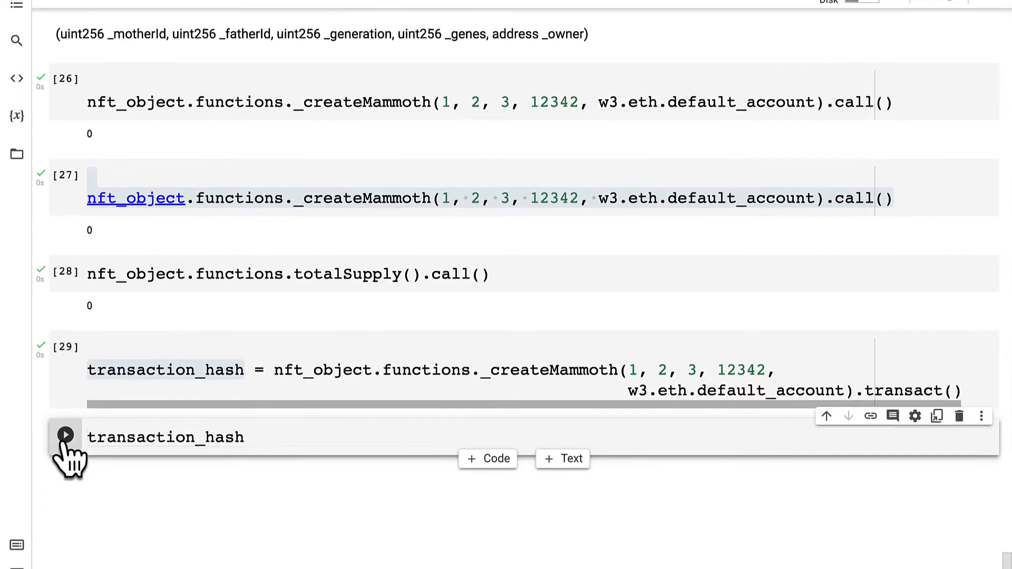
{"action": "left_click", "coordinate": [65, 434]}
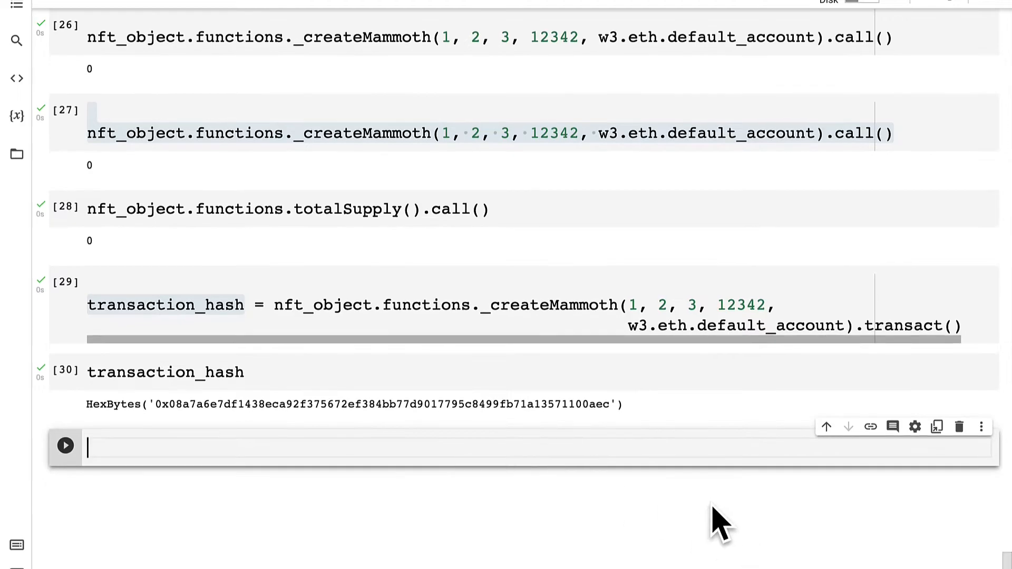
{"action": "scroll", "scroll_direction": "up", "scroll_amount": 3}
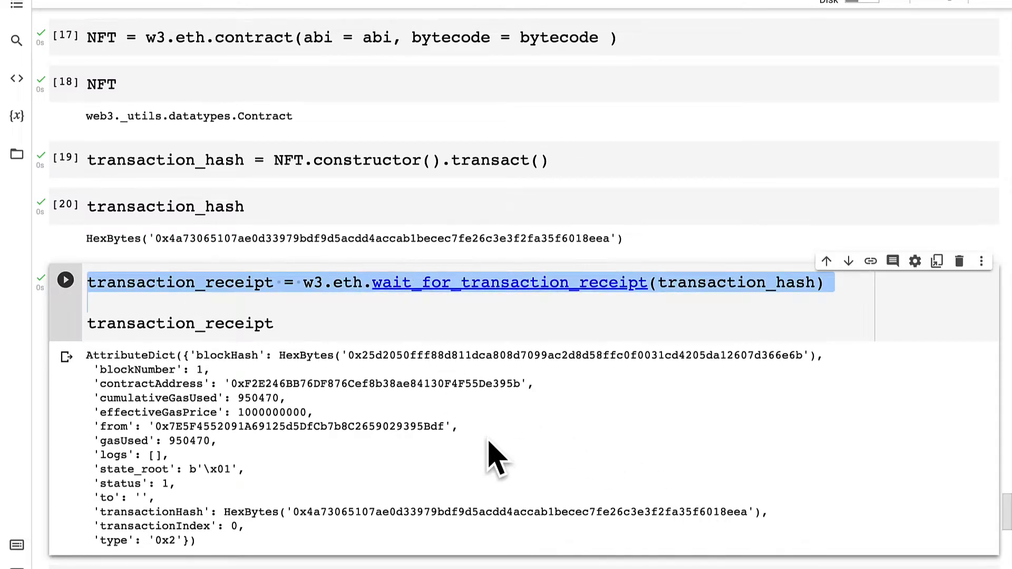
{"action": "scroll", "scroll_direction": "down", "scroll_amount": 3}
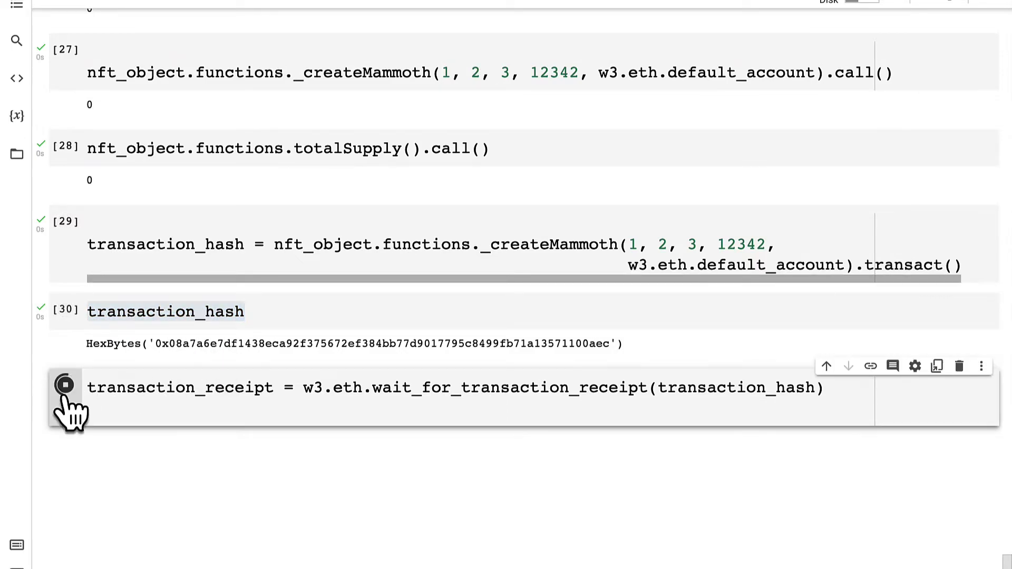
Wait for and display the mint receipt (status 1, two logs), then start a totalSupply query.
{"action": "left_click", "coordinate": [64, 387]}
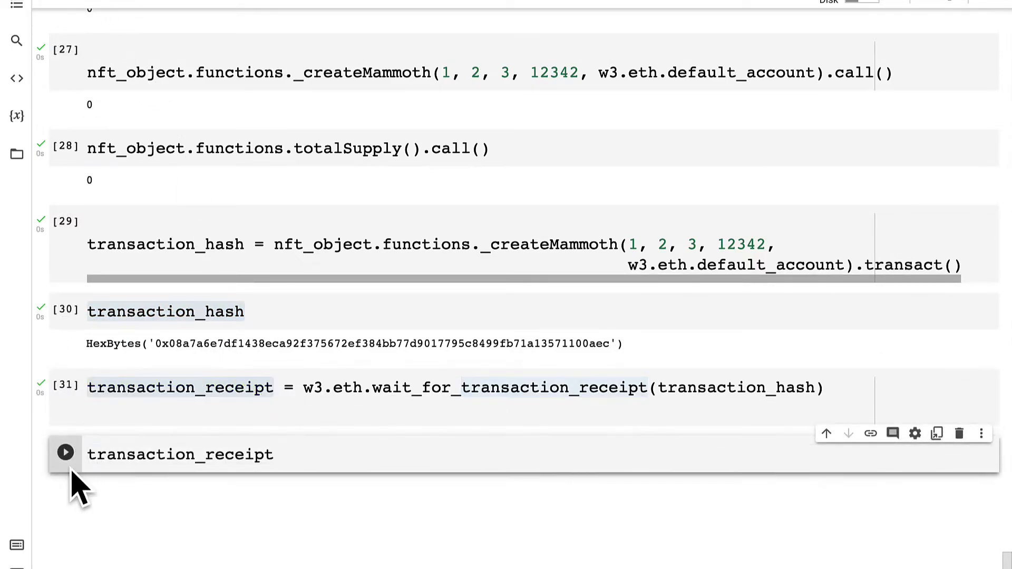
{"action": "left_click", "coordinate": [64, 452]}
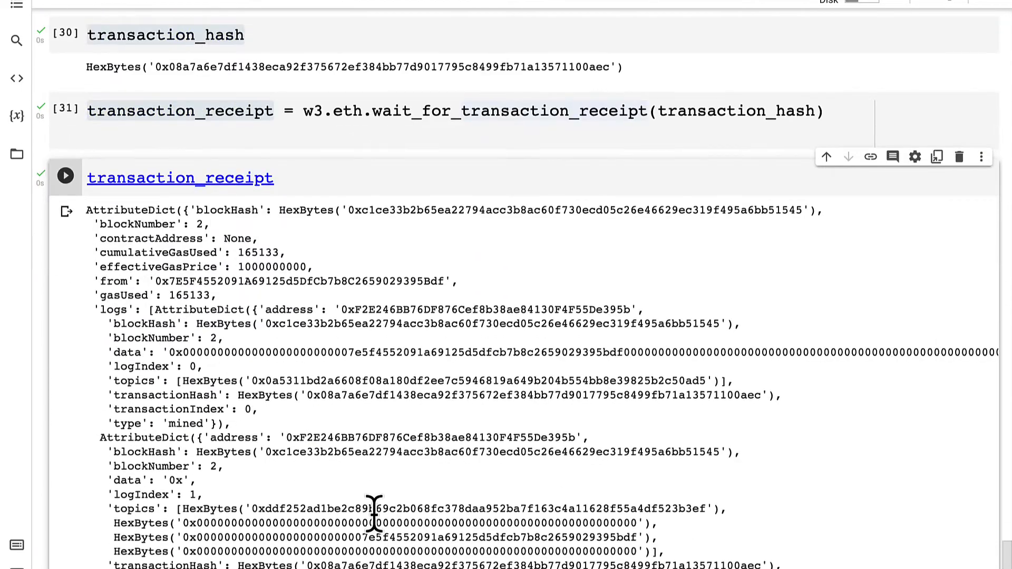
{"action": "scroll", "scroll_direction": "down", "scroll_amount": 3}
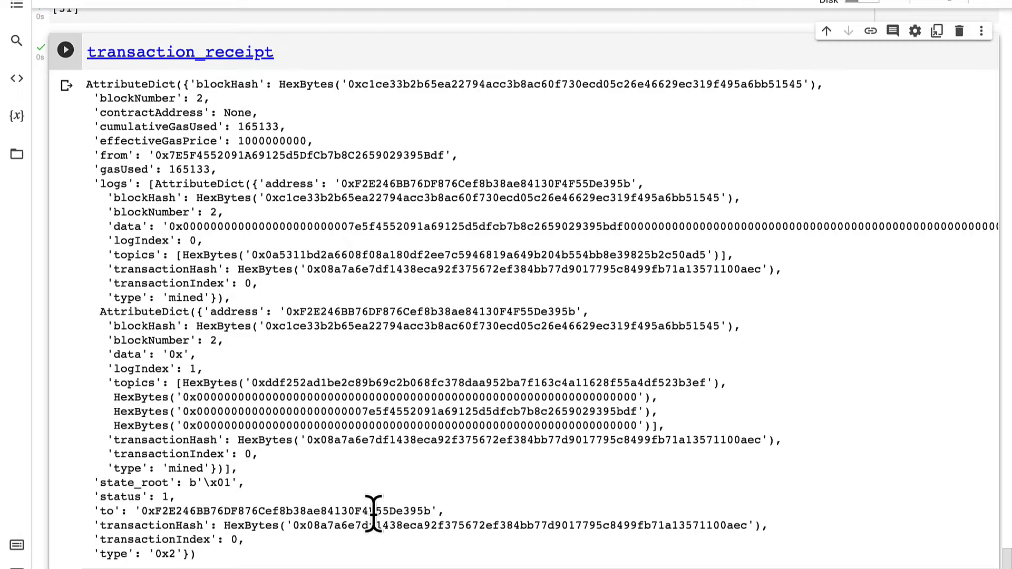
{"action": "mouse_move", "coordinate": [277, 126]}
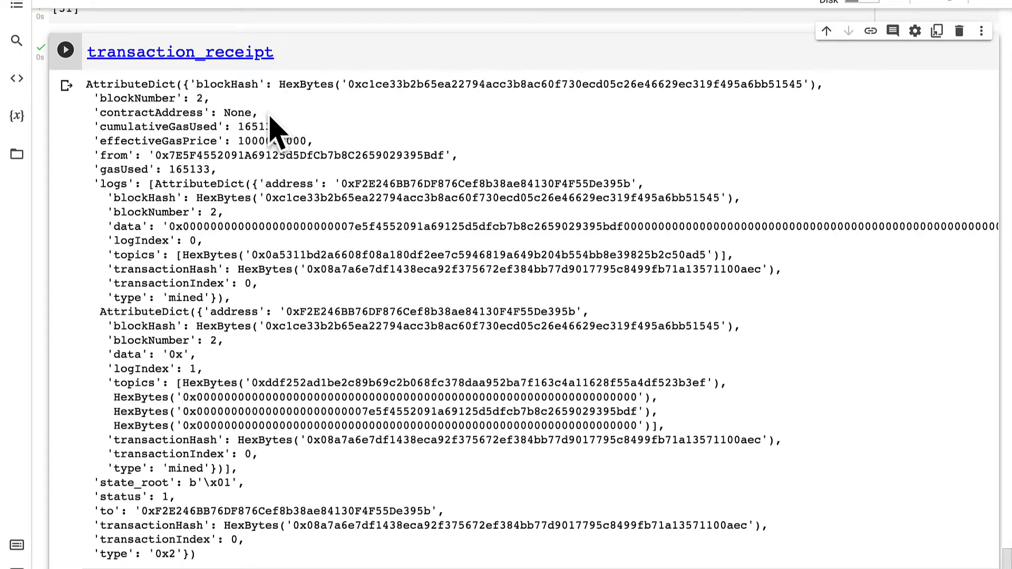
{"action": "mouse_move", "coordinate": [413, 184]}
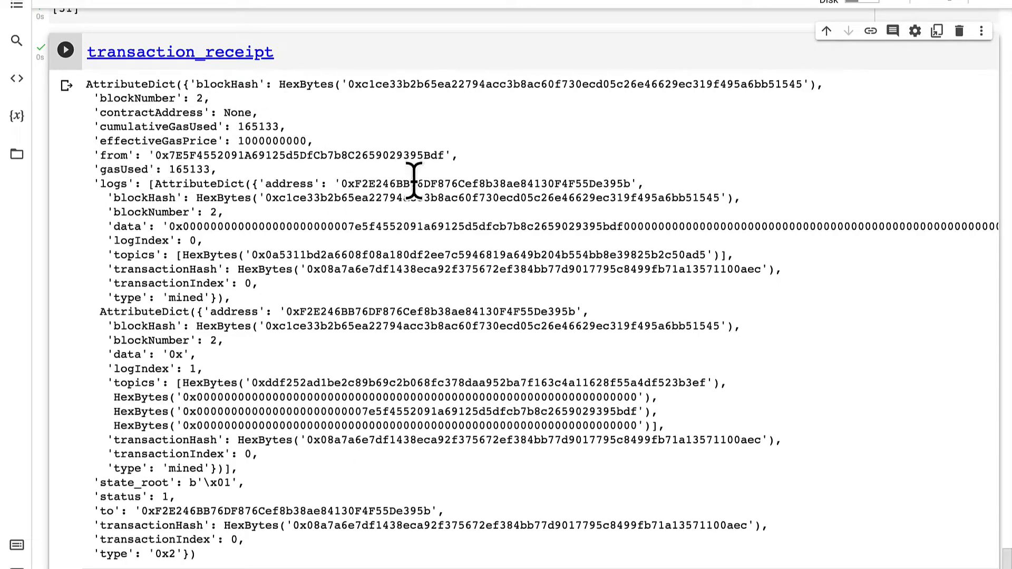
{"action": "mouse_move", "coordinate": [149, 187]}
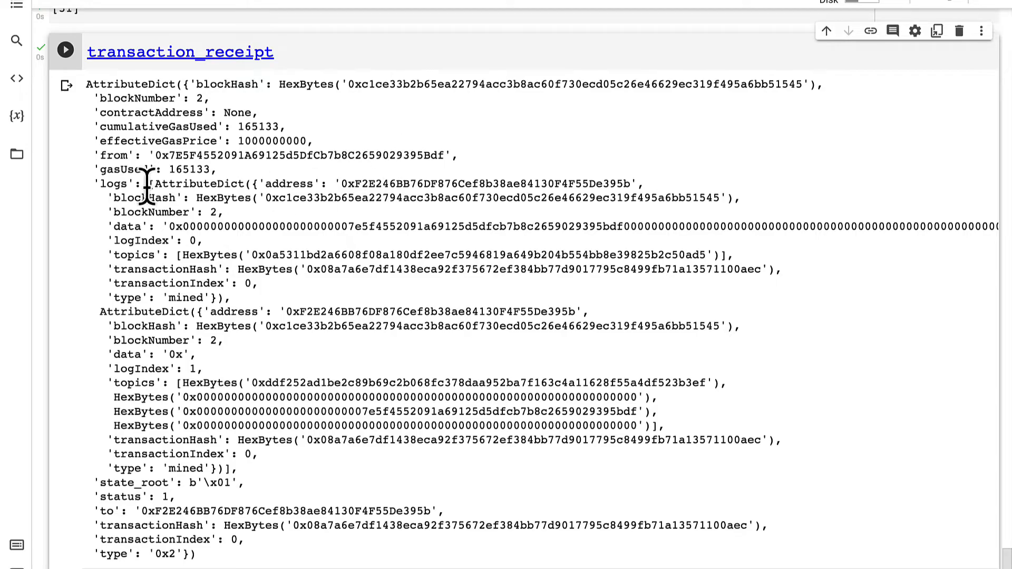
{"action": "double_click", "coordinate": [115, 183]}
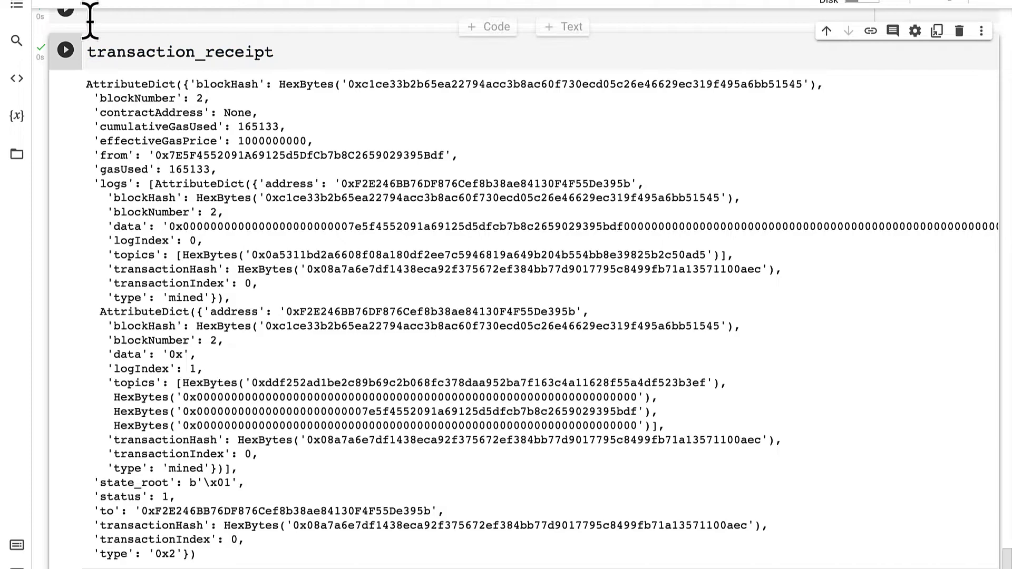
{"action": "scroll", "scroll_direction": "up", "scroll_amount": 3}
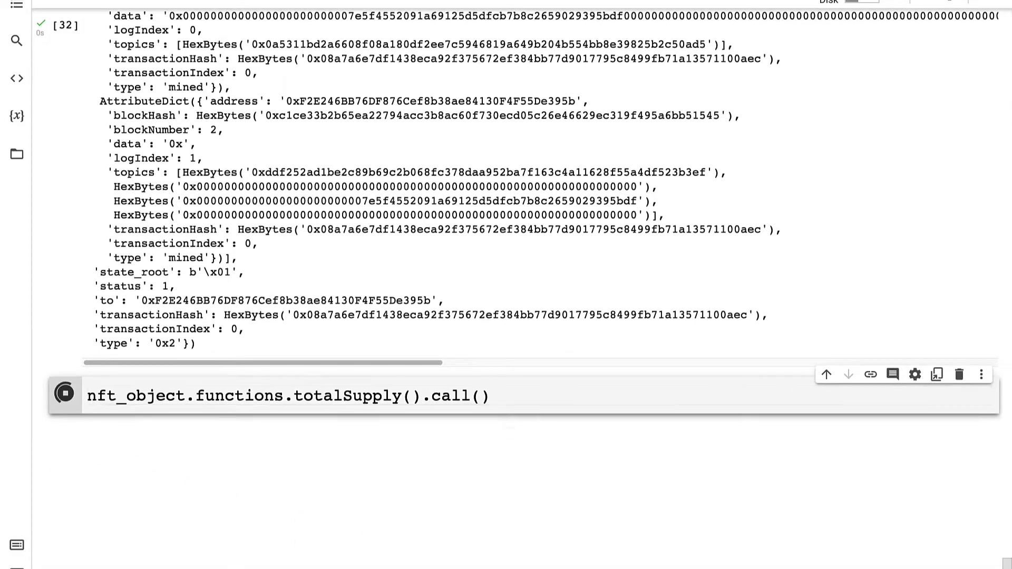
Confirm totalSupply is 1, then rerun the _createMammoth transaction to mint a second NFT.
{"action": "left_click", "coordinate": [64, 395]}
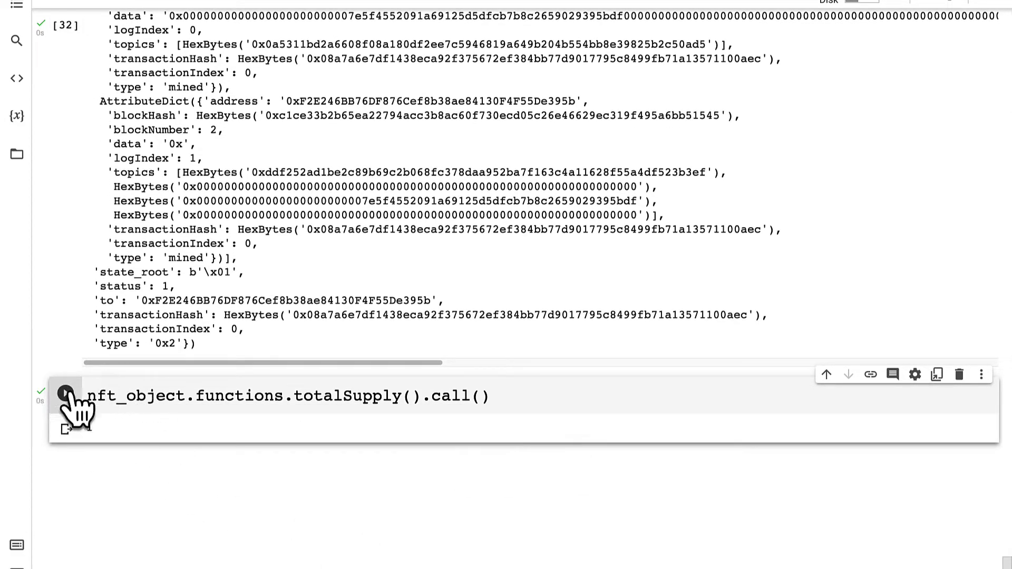
{"action": "scroll", "scroll_direction": "up", "scroll_amount": 3}
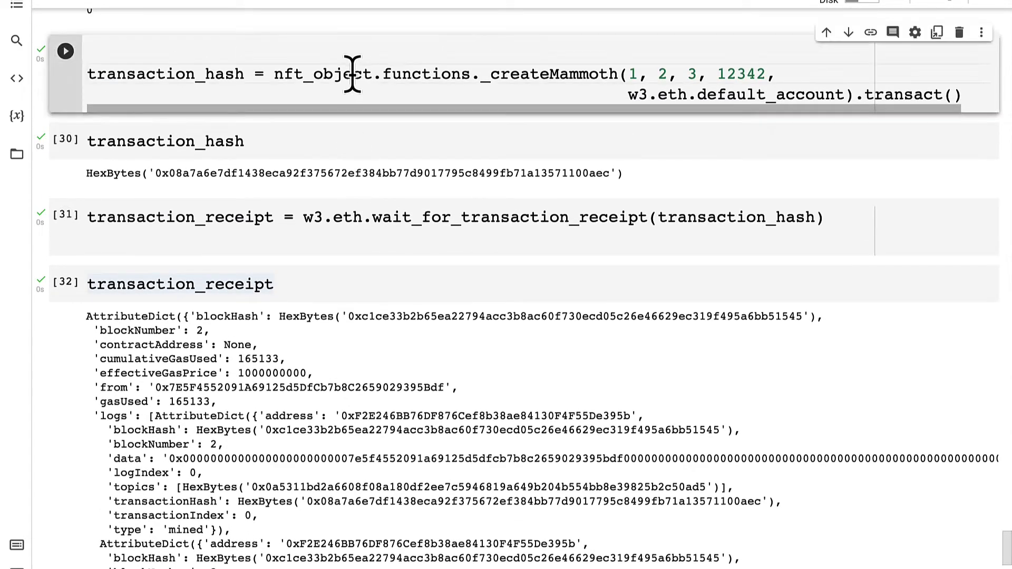
{"action": "scroll", "scroll_direction": "down", "scroll_amount": 3}
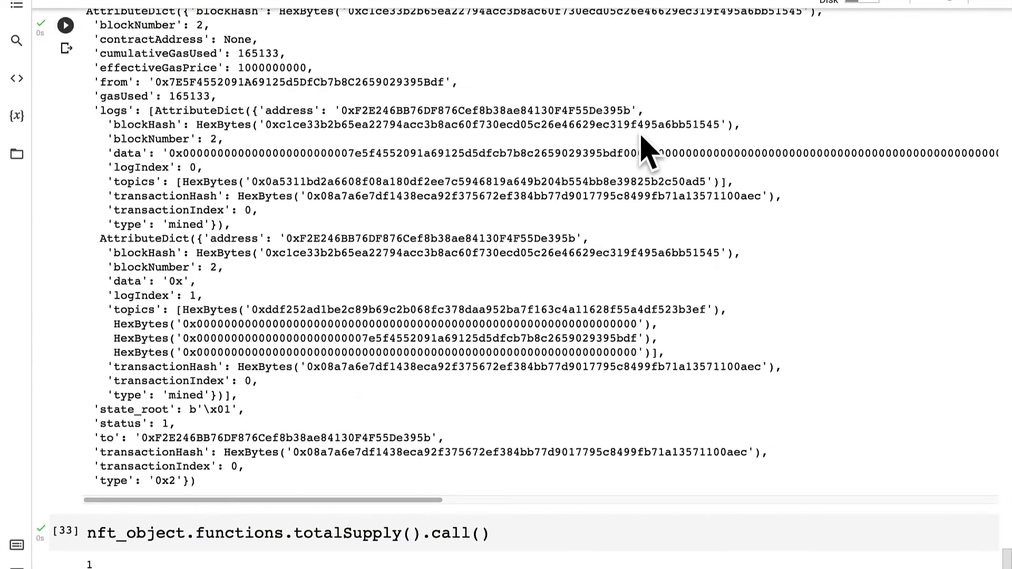
{"action": "scroll", "scroll_direction": "down", "scroll_amount": 3}
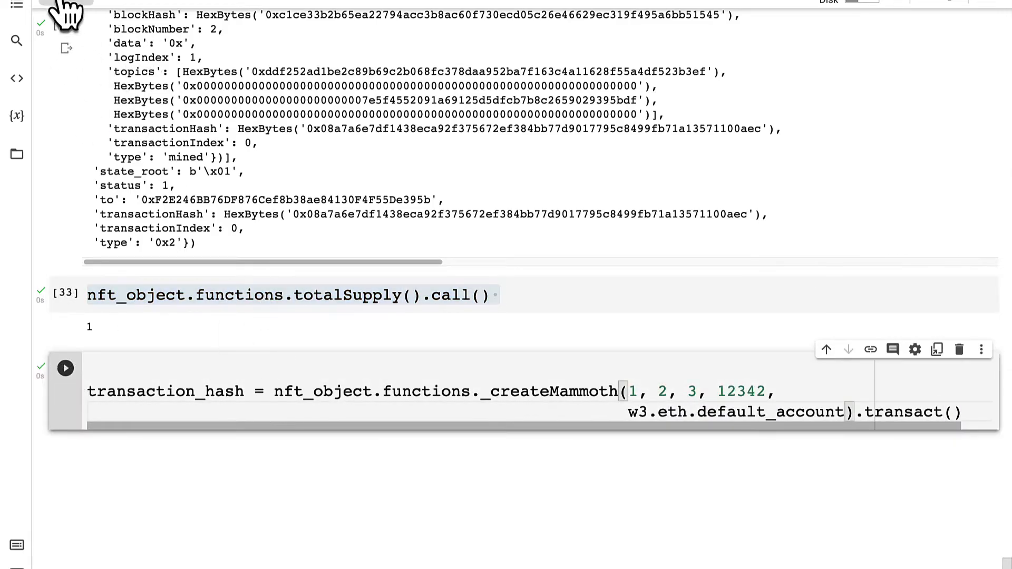
{"action": "left_click", "coordinate": [65, 367]}
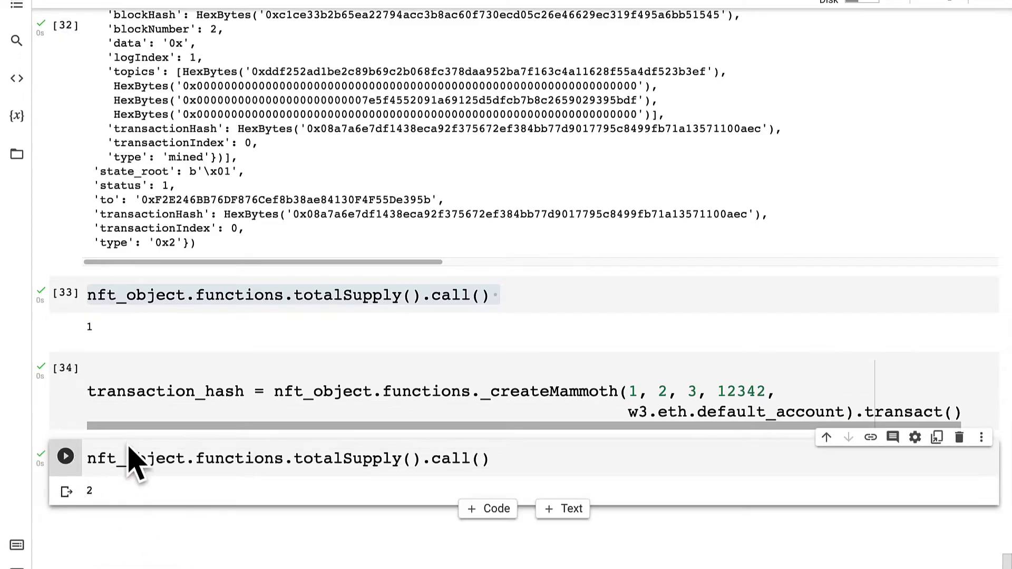
{"action": "scroll", "scroll_direction": "up", "scroll_amount": 3}
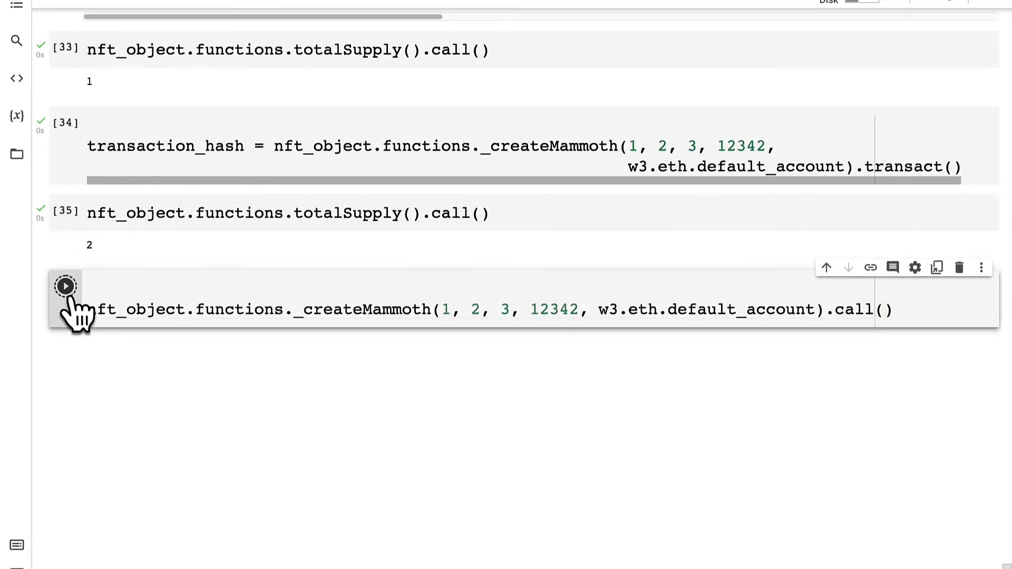
Run the read-only _createMammoth call and verify totalSupply stays at 2, contrasting .call() with .transact().
{"action": "left_click", "coordinate": [64, 286]}
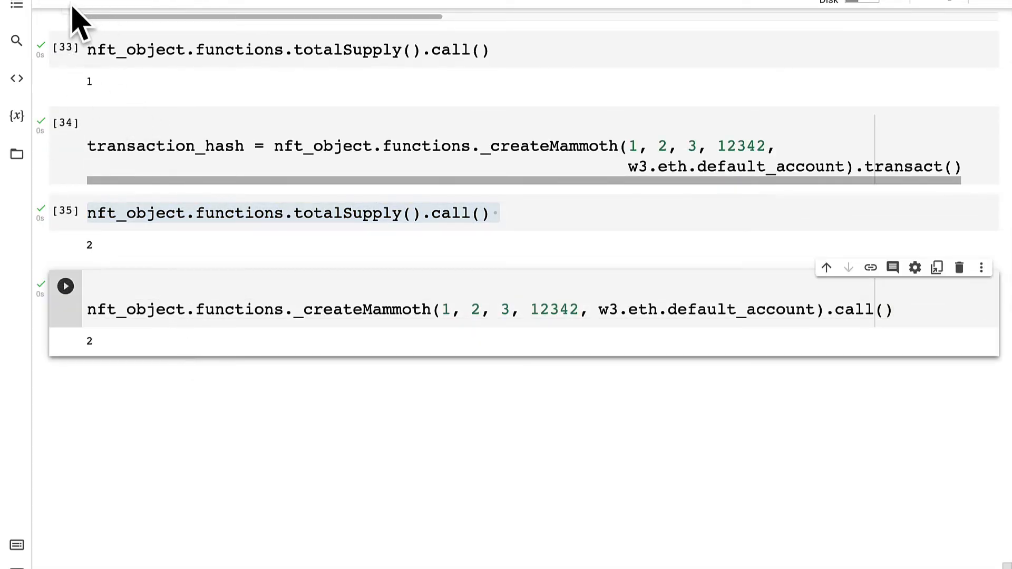
{"action": "left_click", "coordinate": [64, 286]}
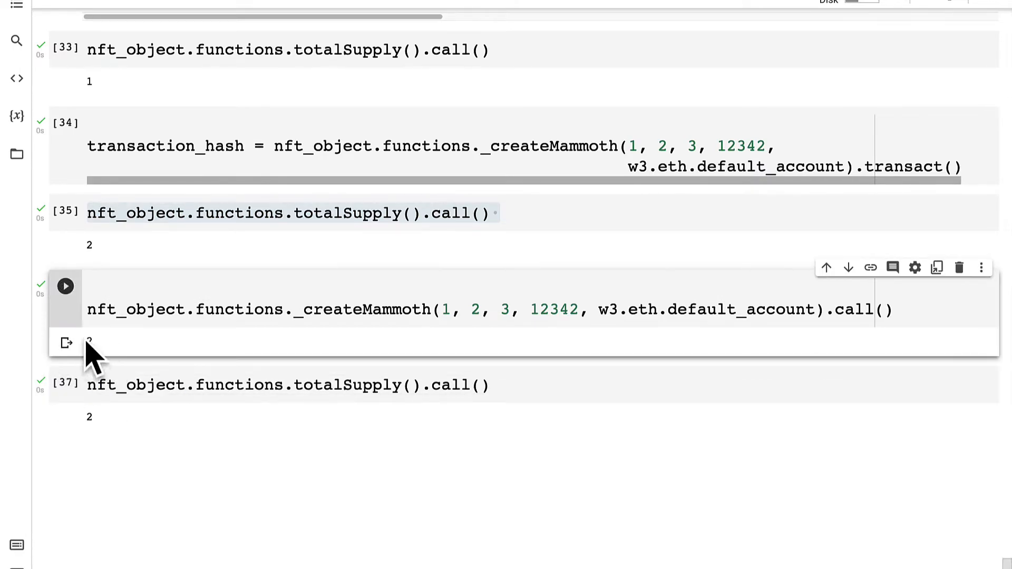
{"action": "mouse_move", "coordinate": [132, 361]}
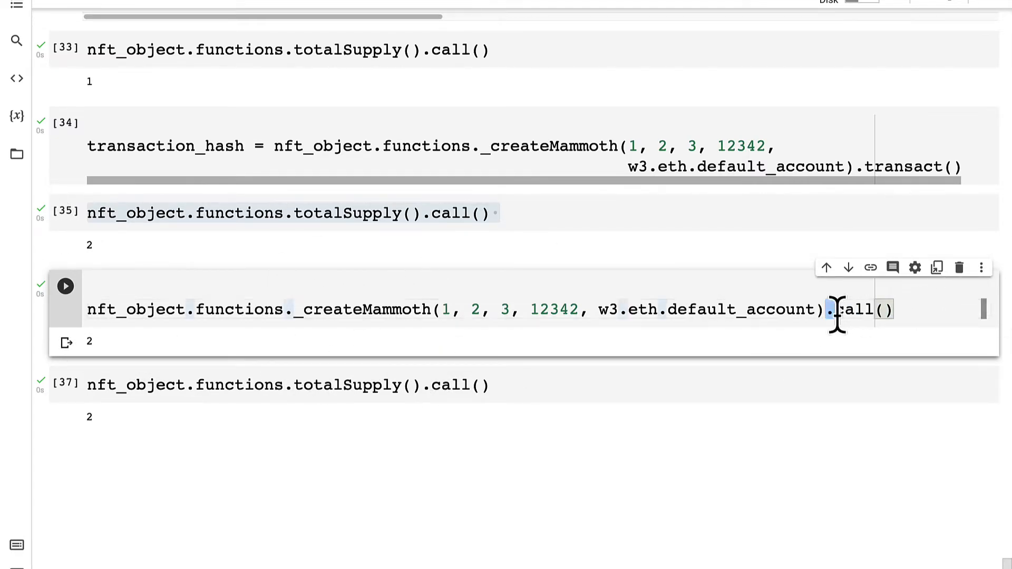
{"action": "double_click", "coordinate": [858, 309]}
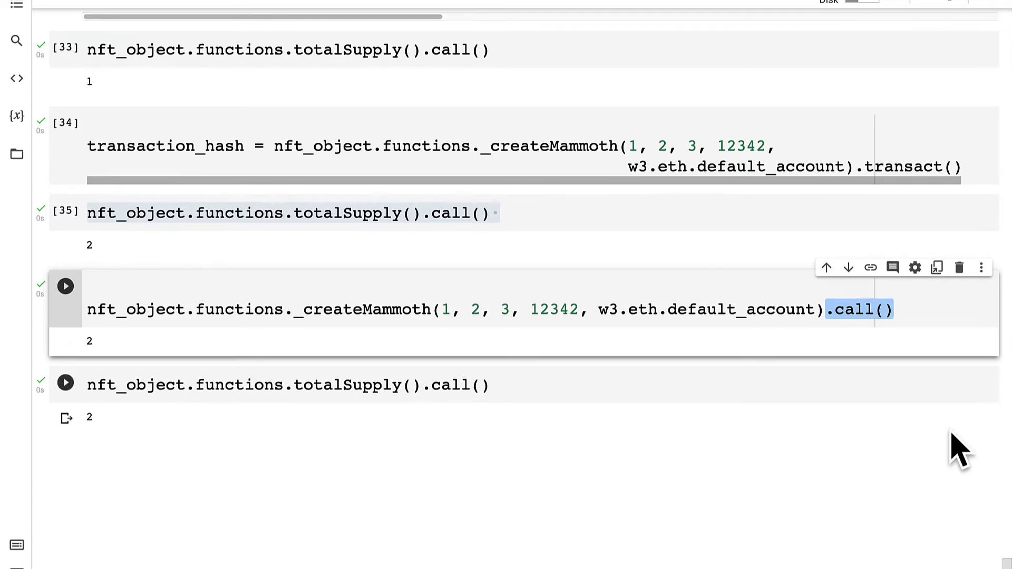
{"action": "left_click", "coordinate": [65, 286]}
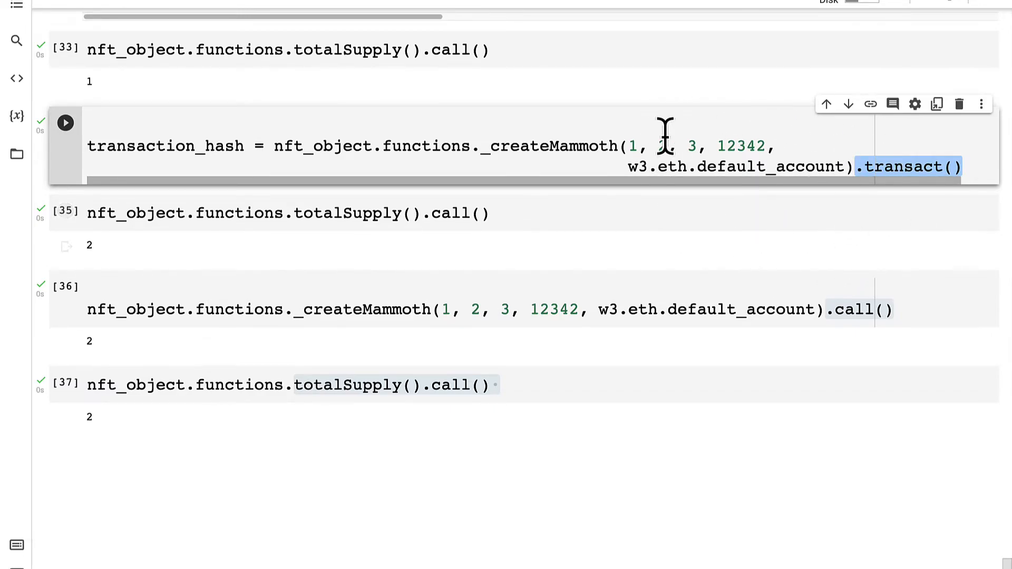
{"action": "mouse_move", "coordinate": [658, 146]}
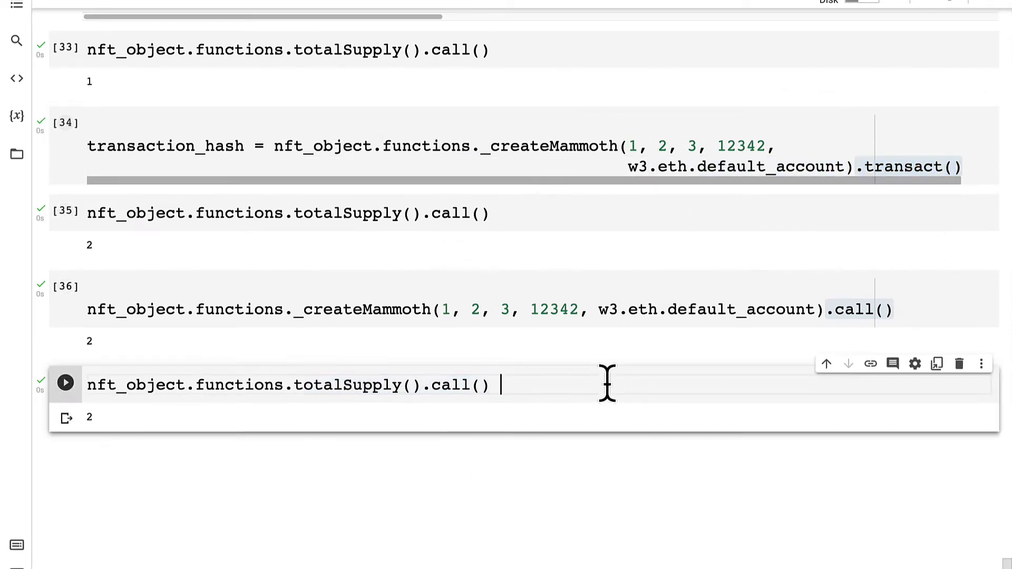
{"action": "mouse_move", "coordinate": [571, 397]}
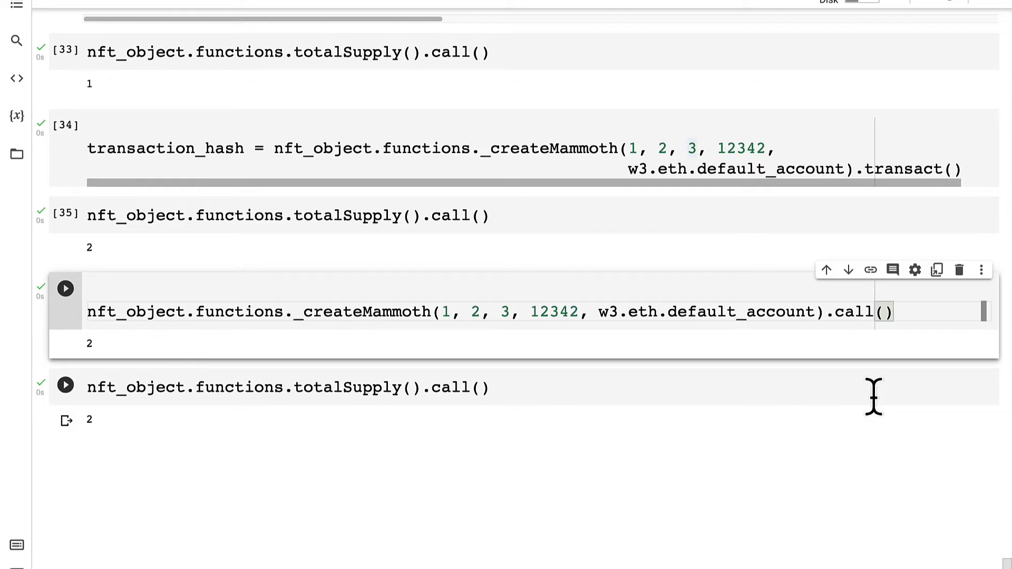
{"action": "left_click", "coordinate": [66, 385]}
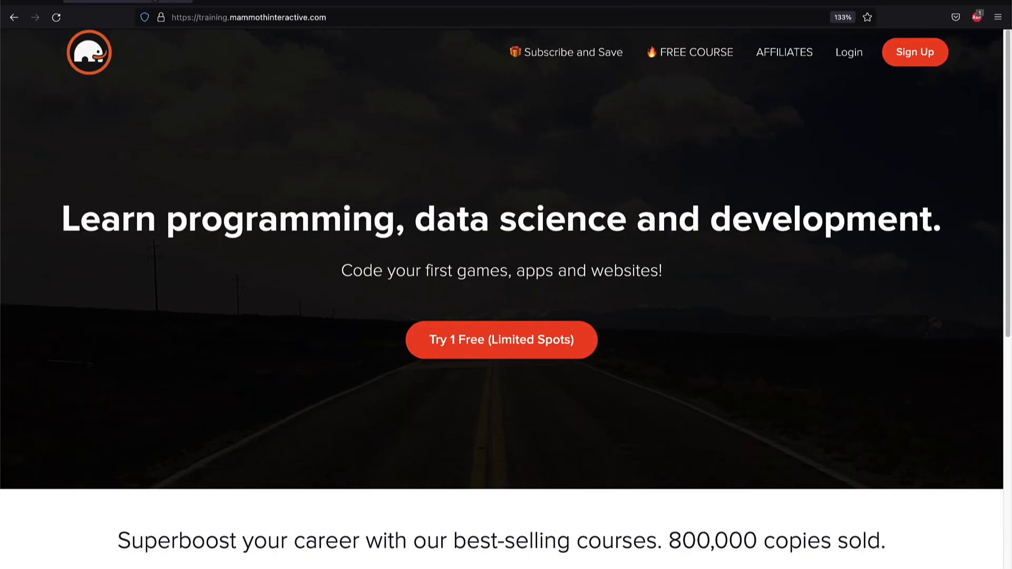
Open View All Products and browse bundles like Web Development 2022 and Machine Learning 3.0.
{"action": "scroll", "scroll_direction": "down", "scroll_amount": 3}
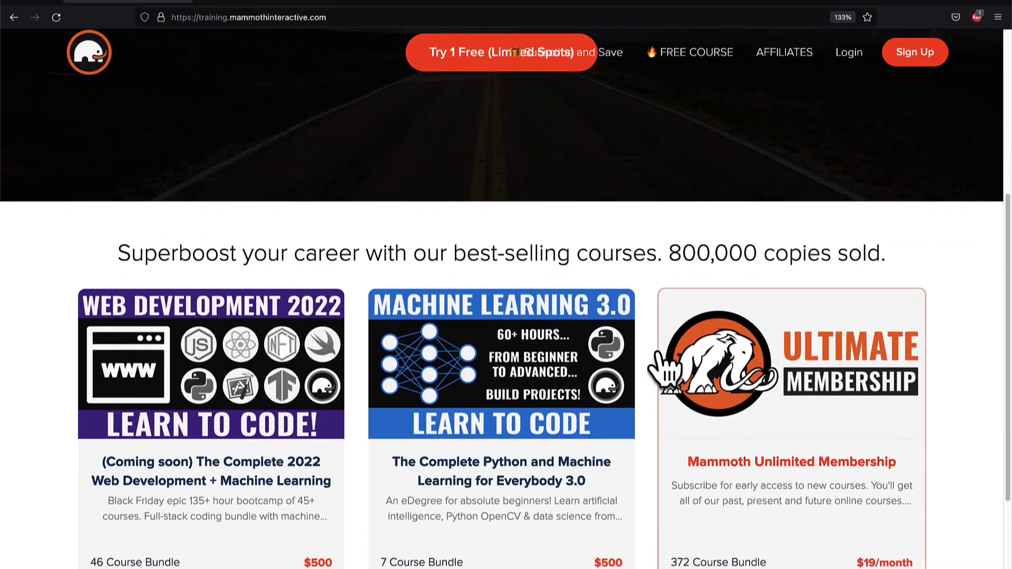
{"action": "scroll", "scroll_direction": "down", "scroll_amount": 3}
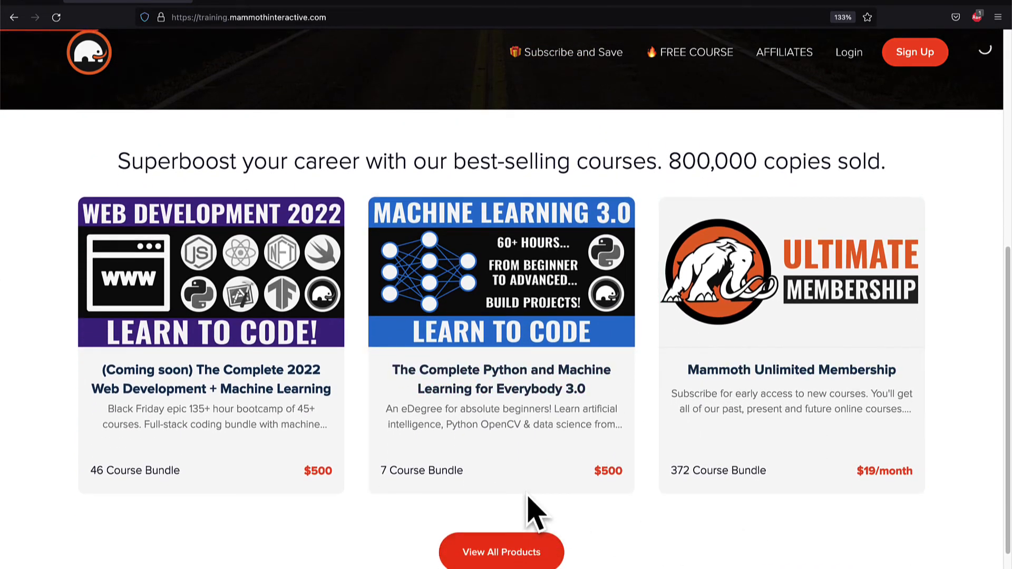
{"action": "left_click", "coordinate": [501, 551]}
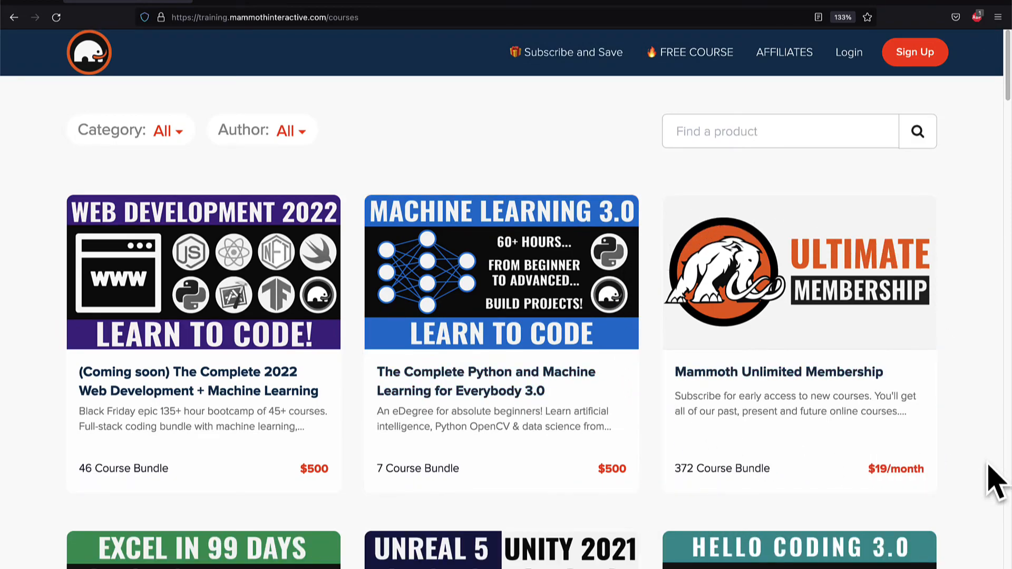
{"action": "scroll", "scroll_direction": "down", "scroll_amount": 3}
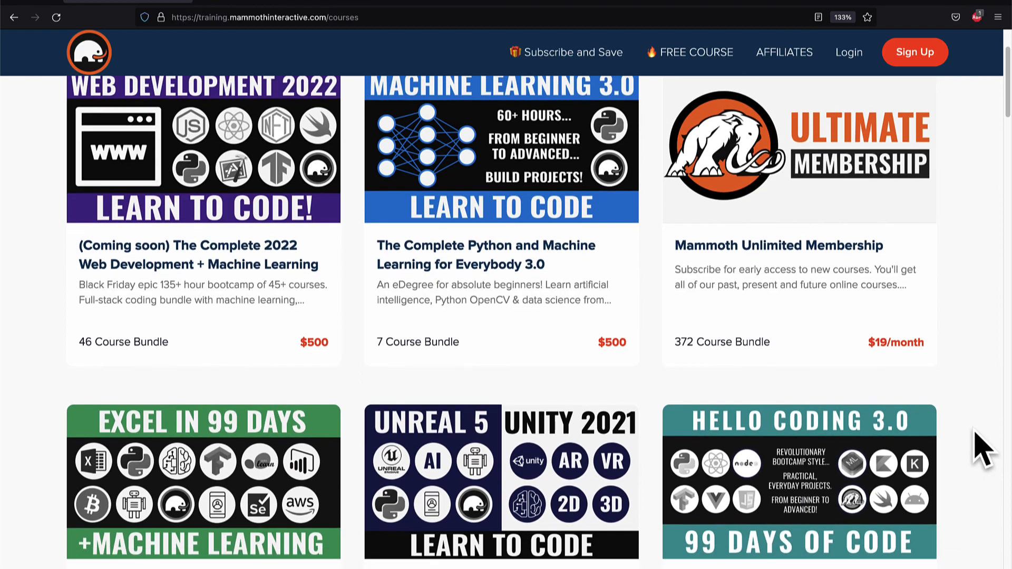
{"action": "scroll", "scroll_direction": "down", "scroll_amount": 3}
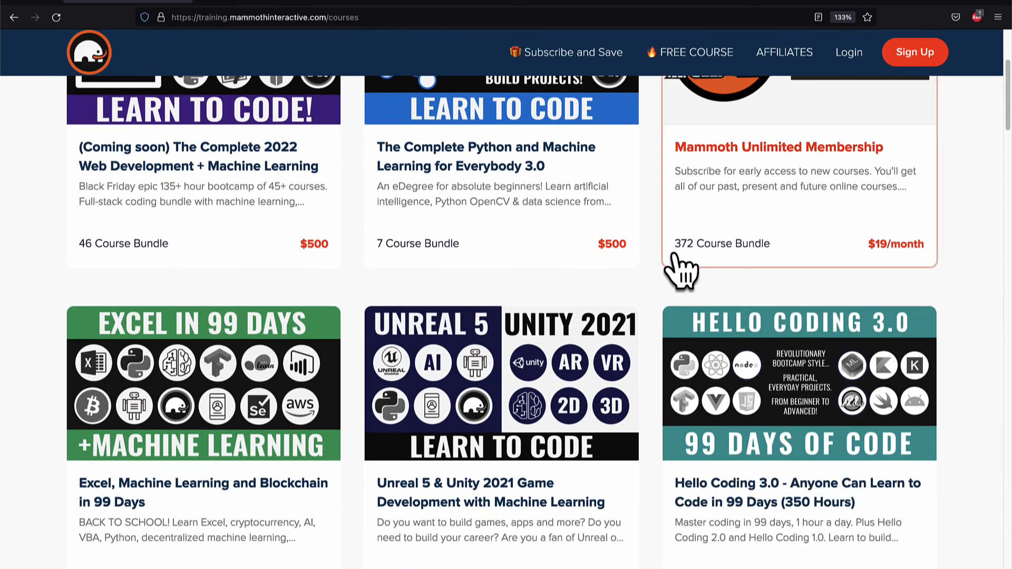
{"action": "scroll", "scroll_direction": "down", "scroll_amount": 3}
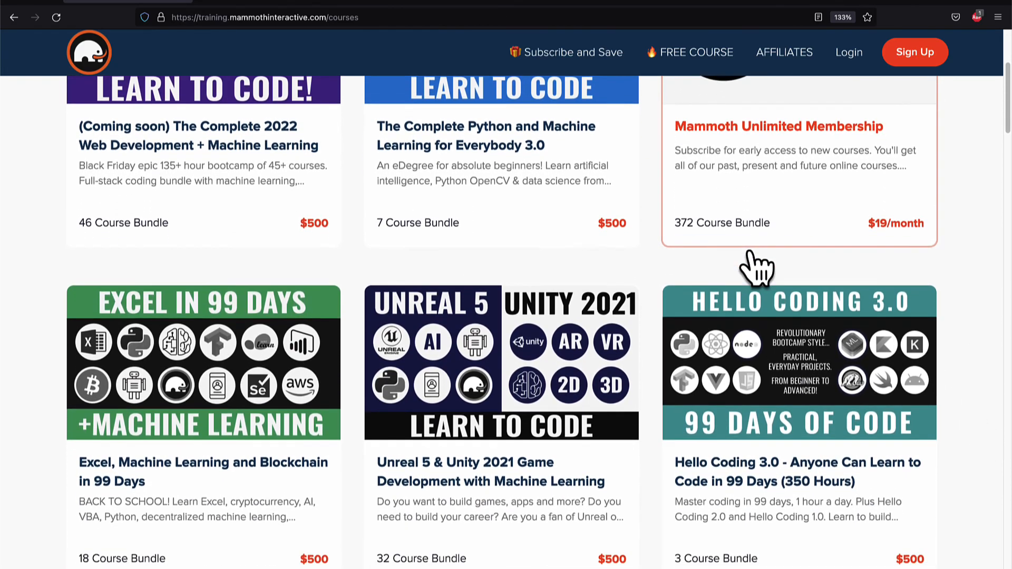